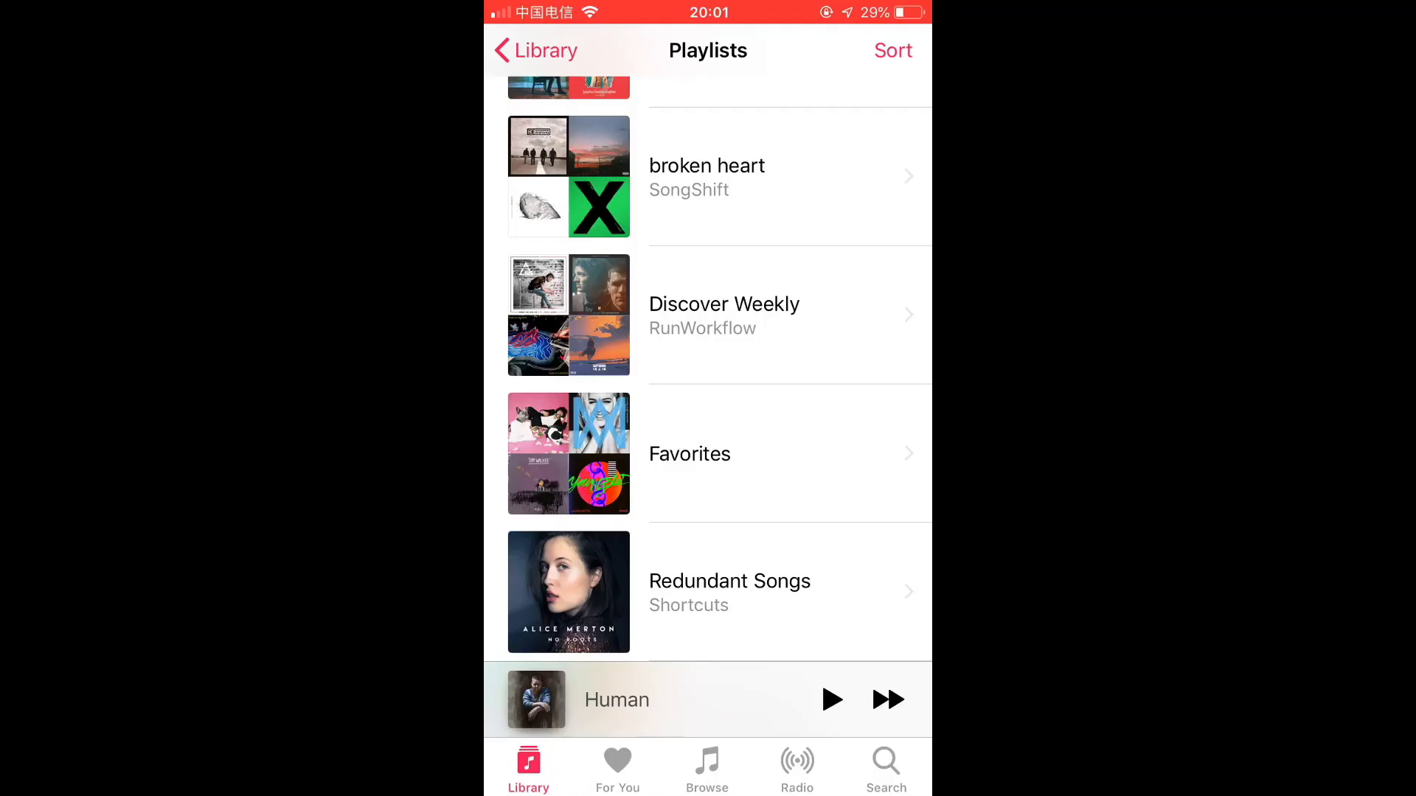
# - Return to the Library overview and browse the full Songs list in Apple Music
pyautogui.click(534, 50)
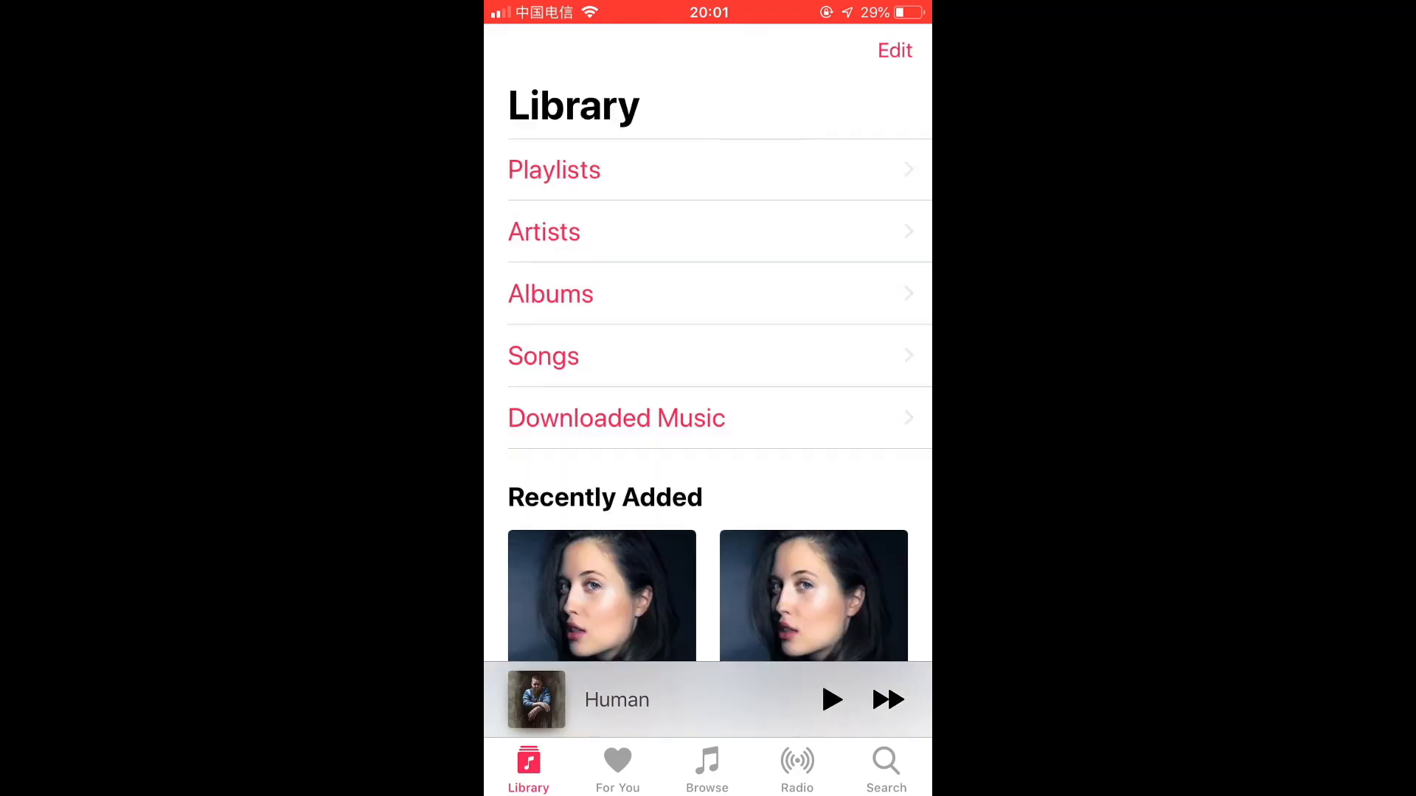
pyautogui.click(542, 355)
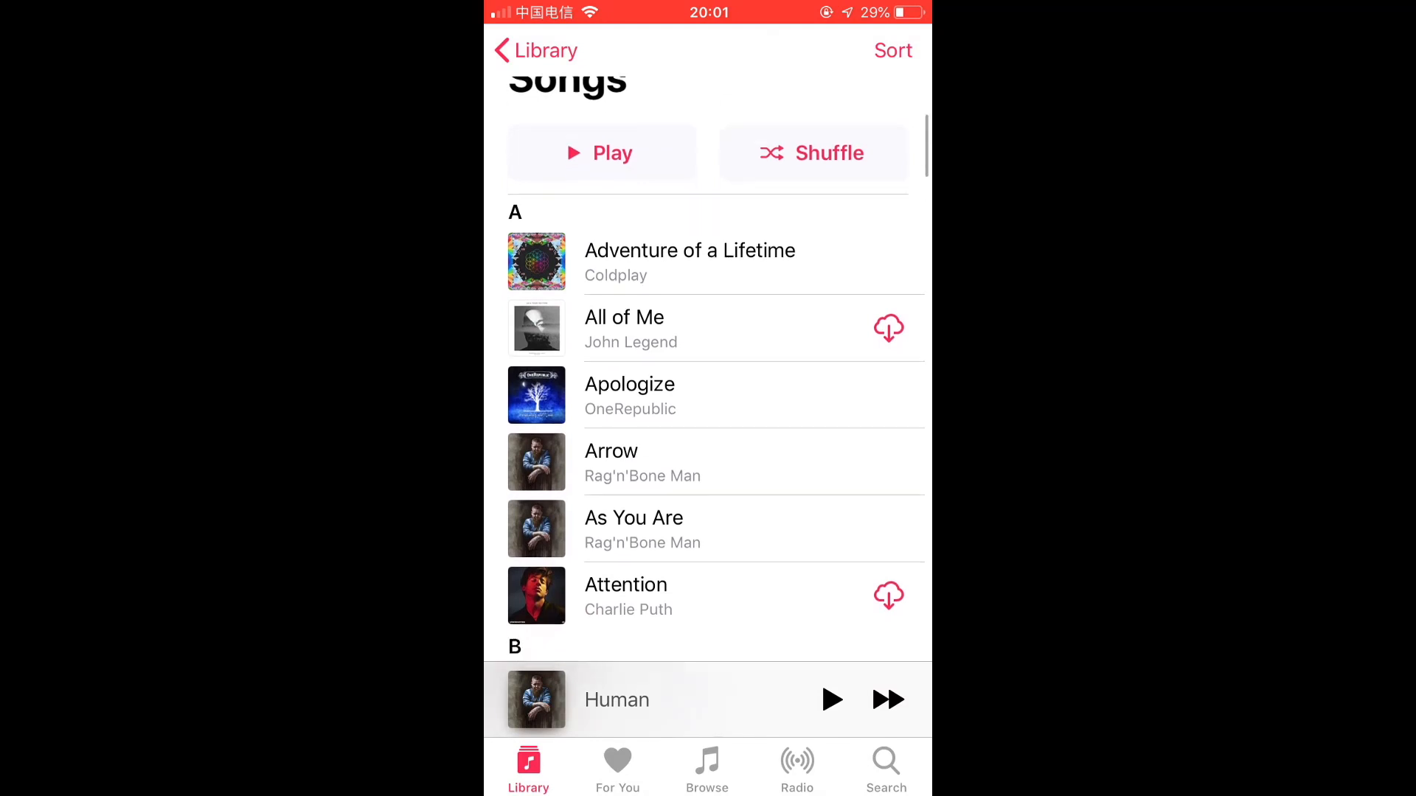
pyautogui.scroll(-3)
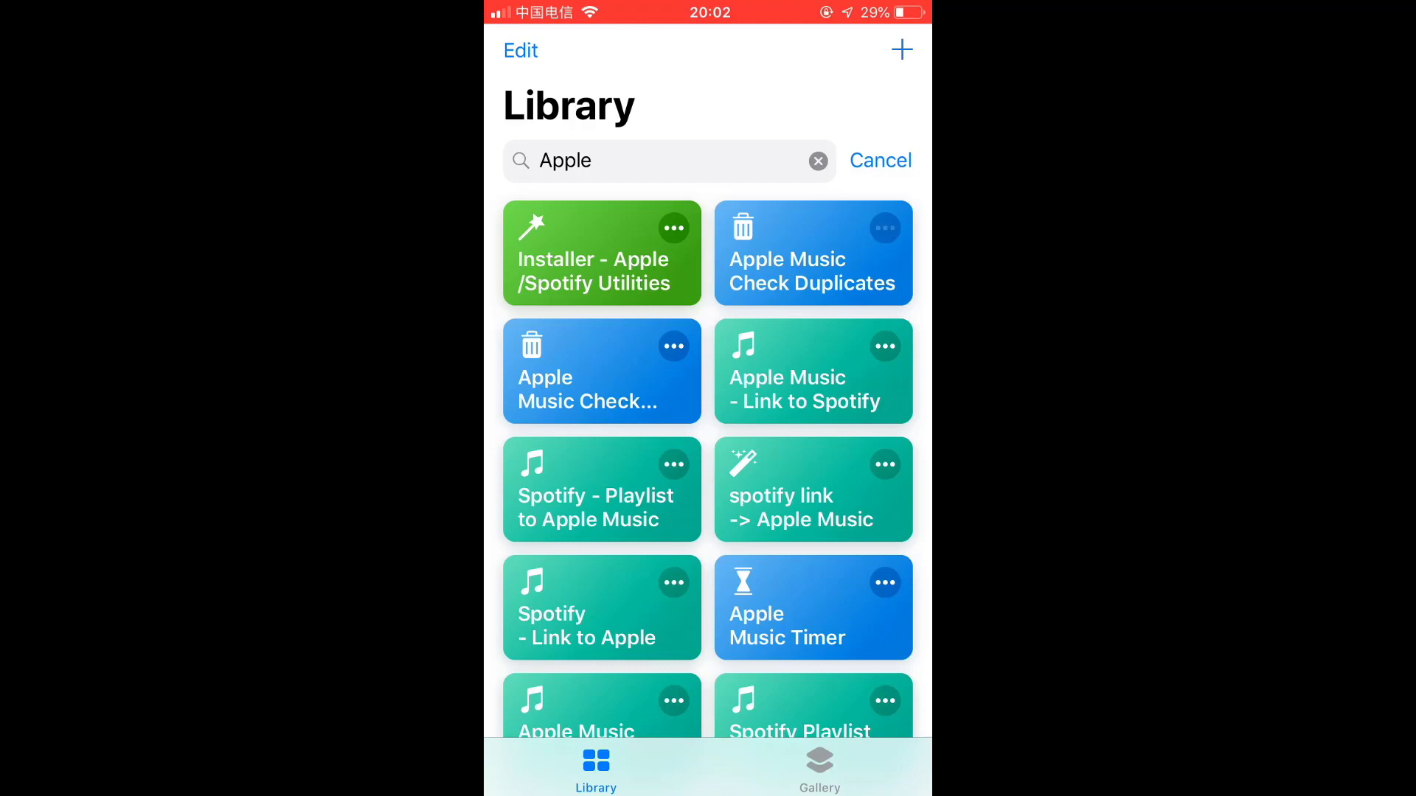
# - Run the Apple Music Check Duplicates shortcut to build Redundant Songs, then go to the home screen
pyautogui.click(811, 252)
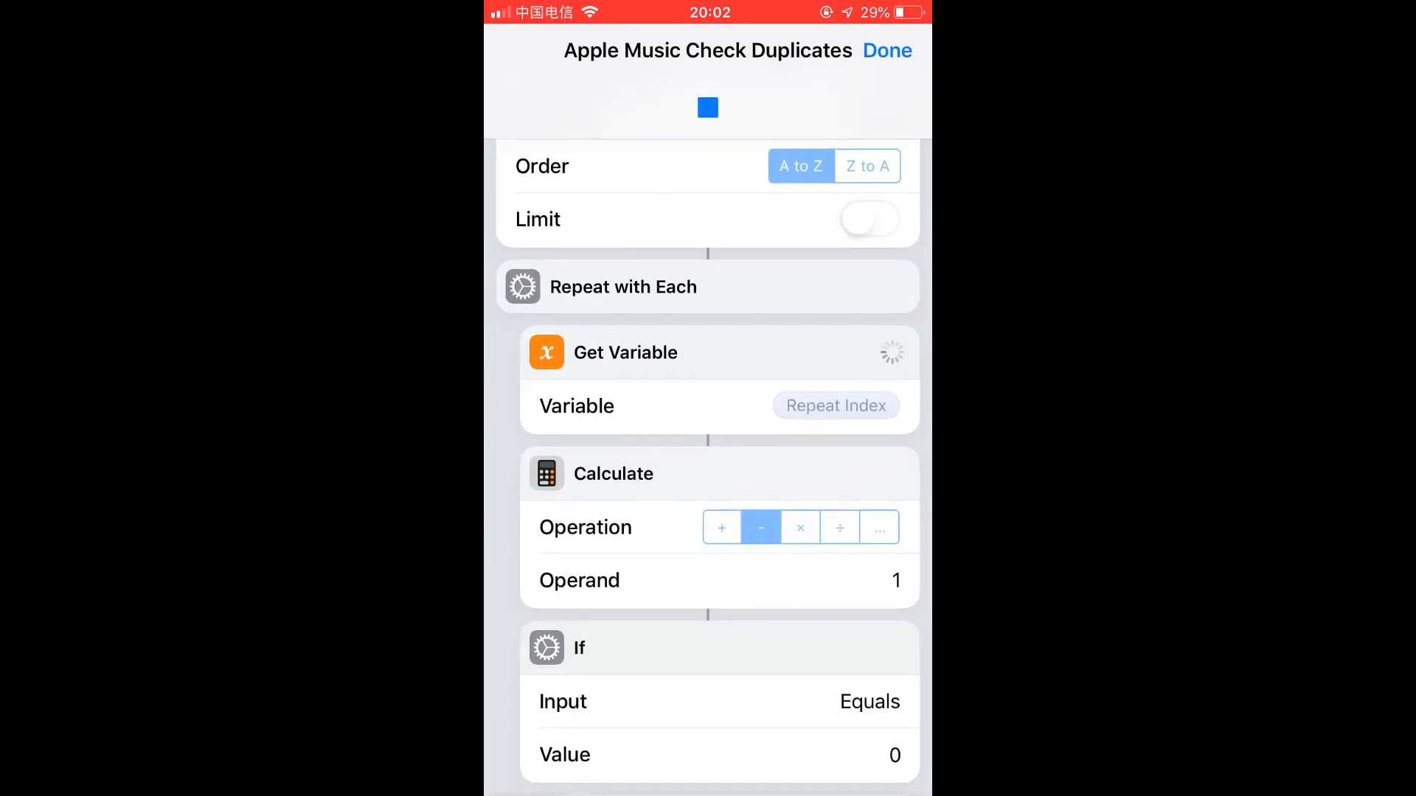
pyautogui.scroll(-3)
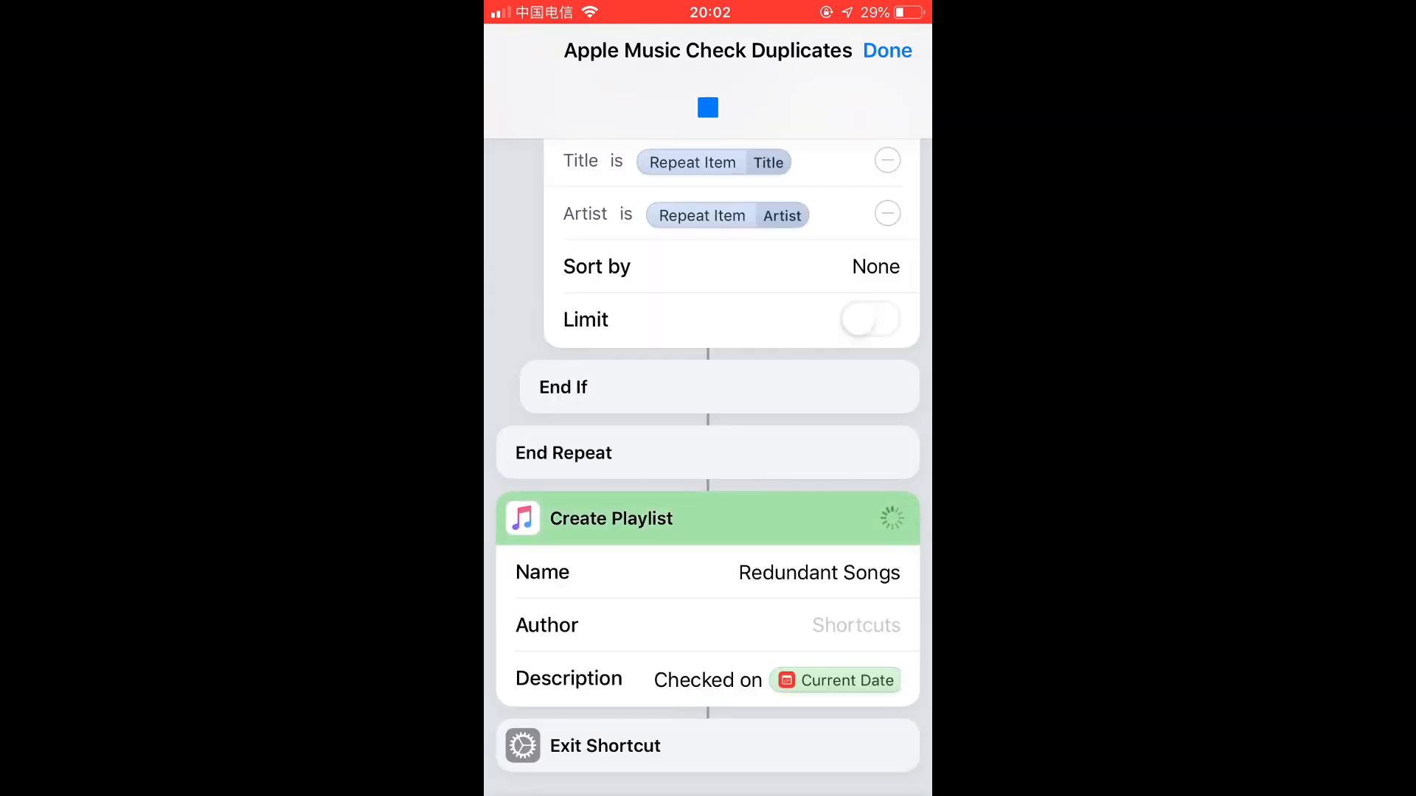
pyautogui.click(887, 50)
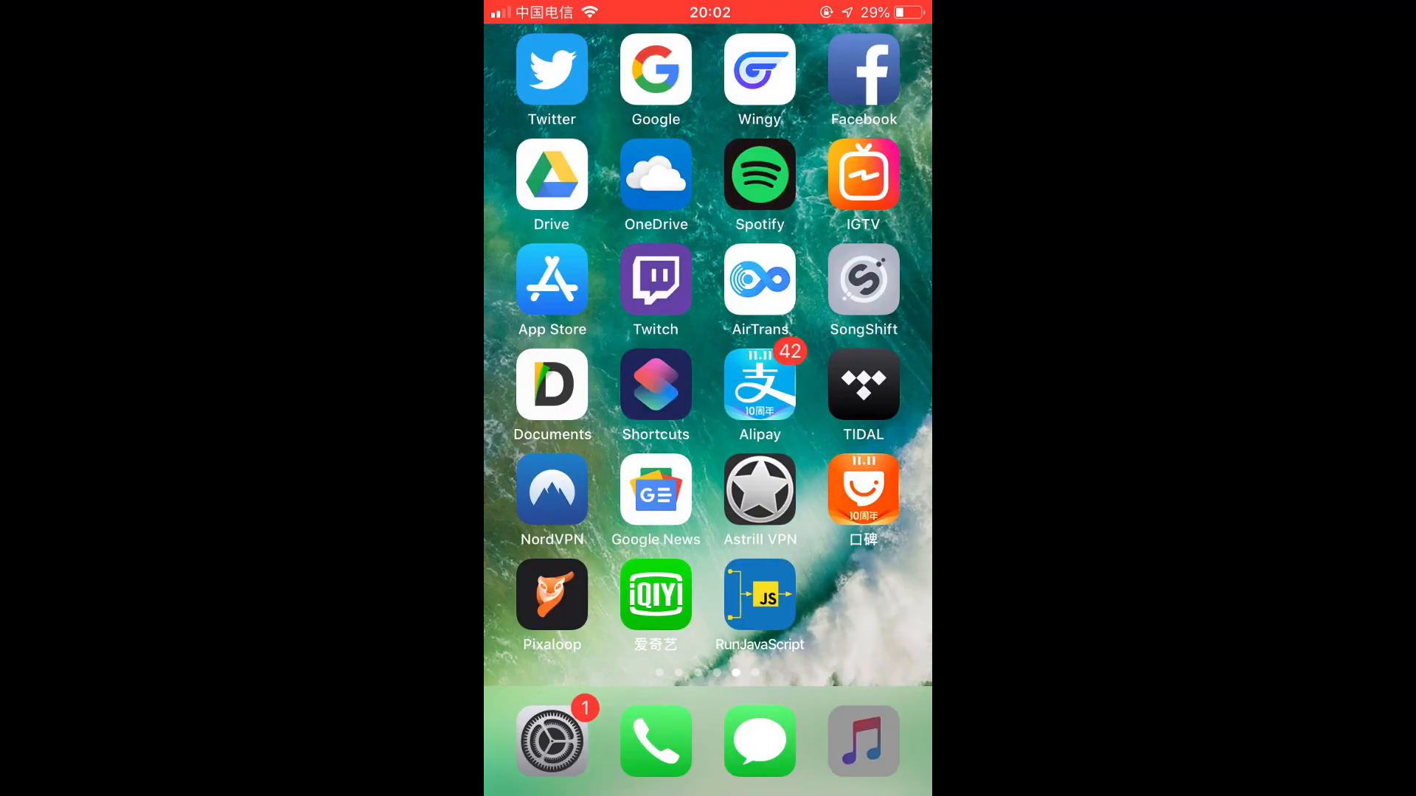
# - Remove the duplicate No Roots song from the Redundant Songs playlist, leaving it empty
pyautogui.click(862, 740)
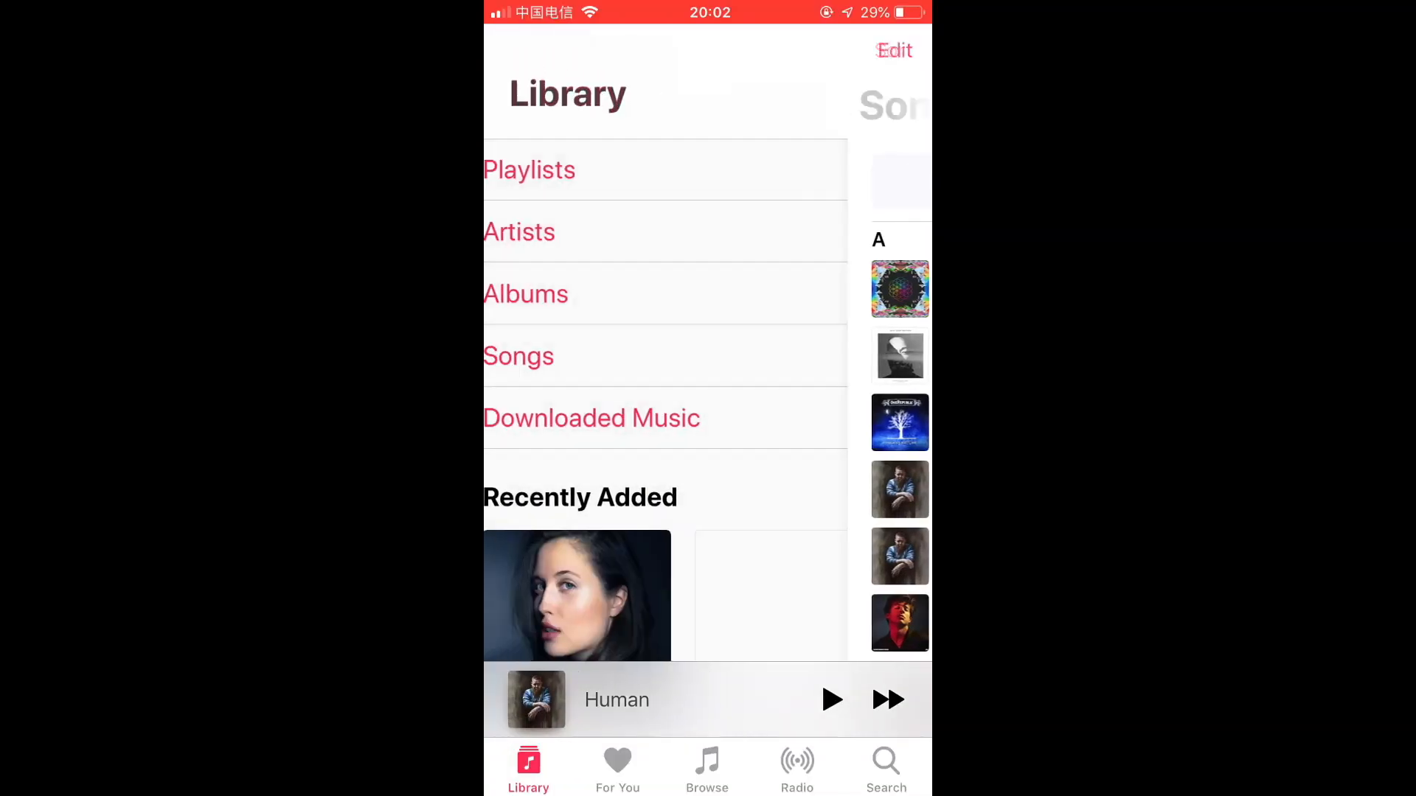
pyautogui.click(529, 170)
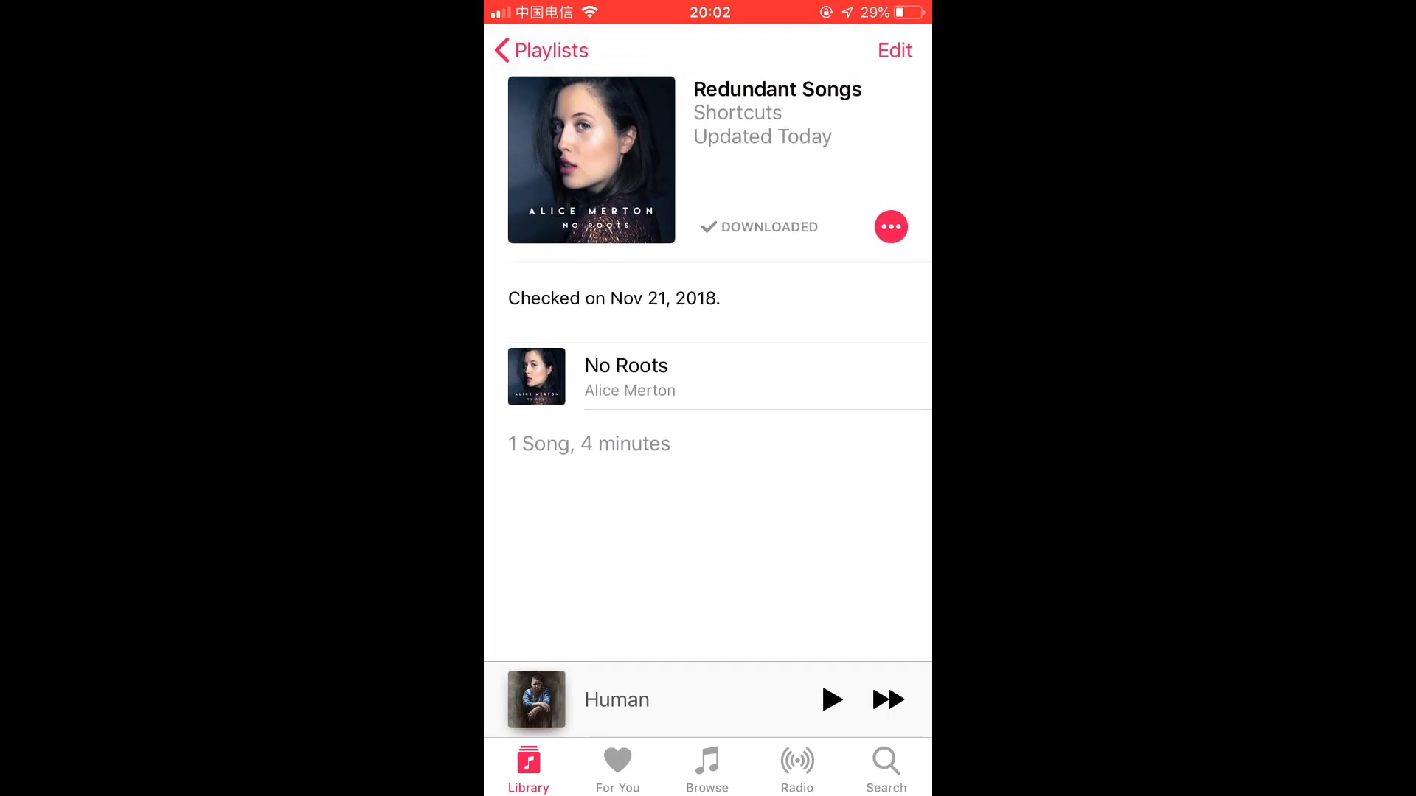
pyautogui.click(625, 376)
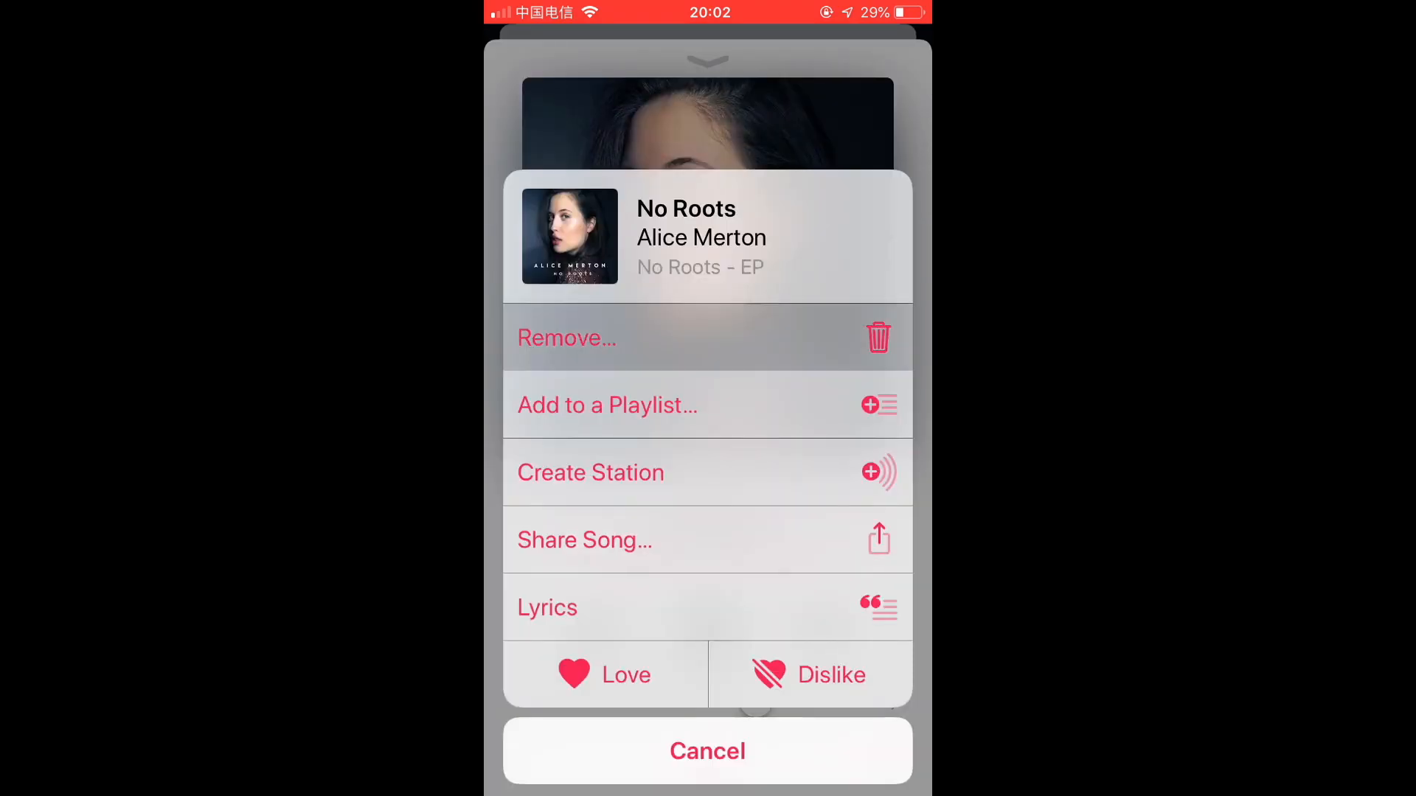
pyautogui.click(566, 338)
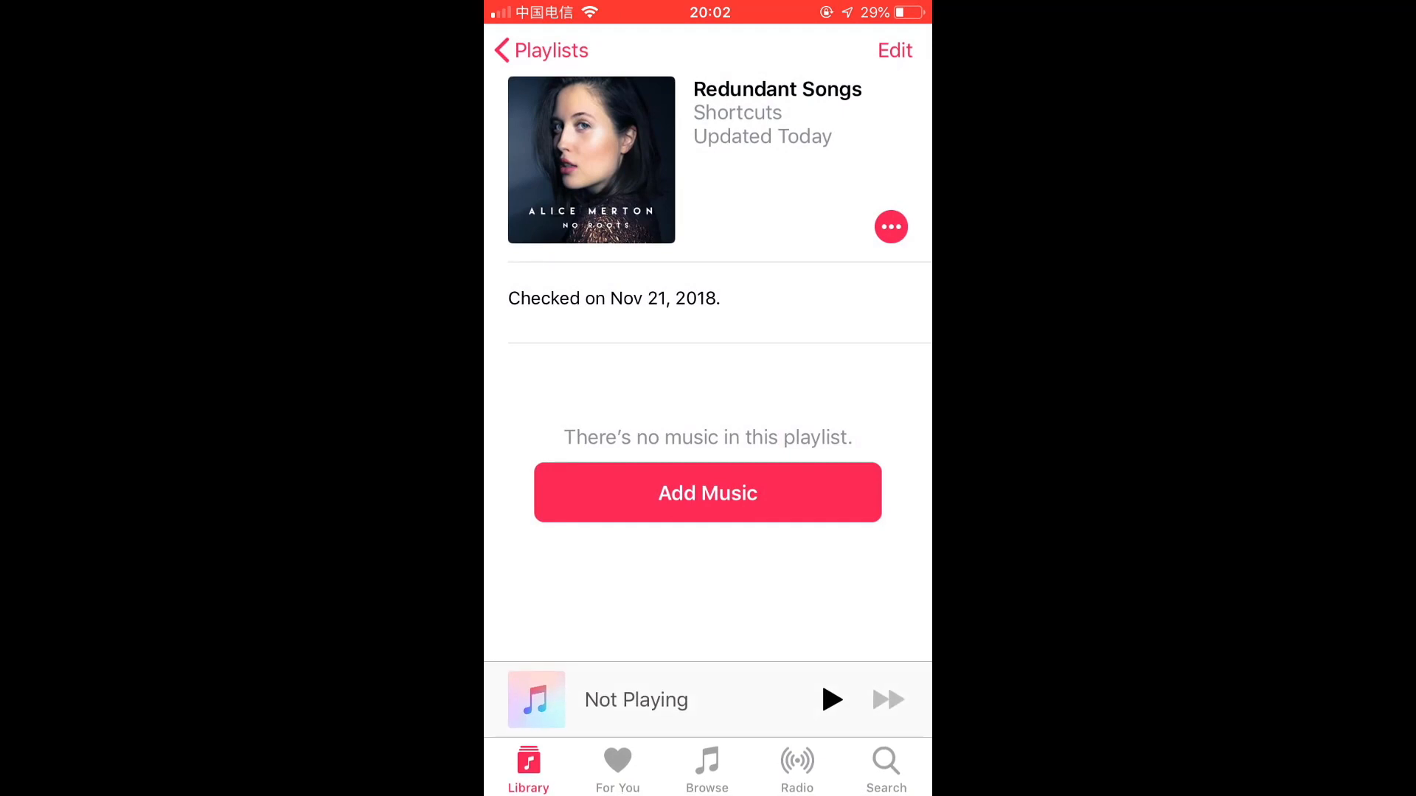
pyautogui.click(891, 227)
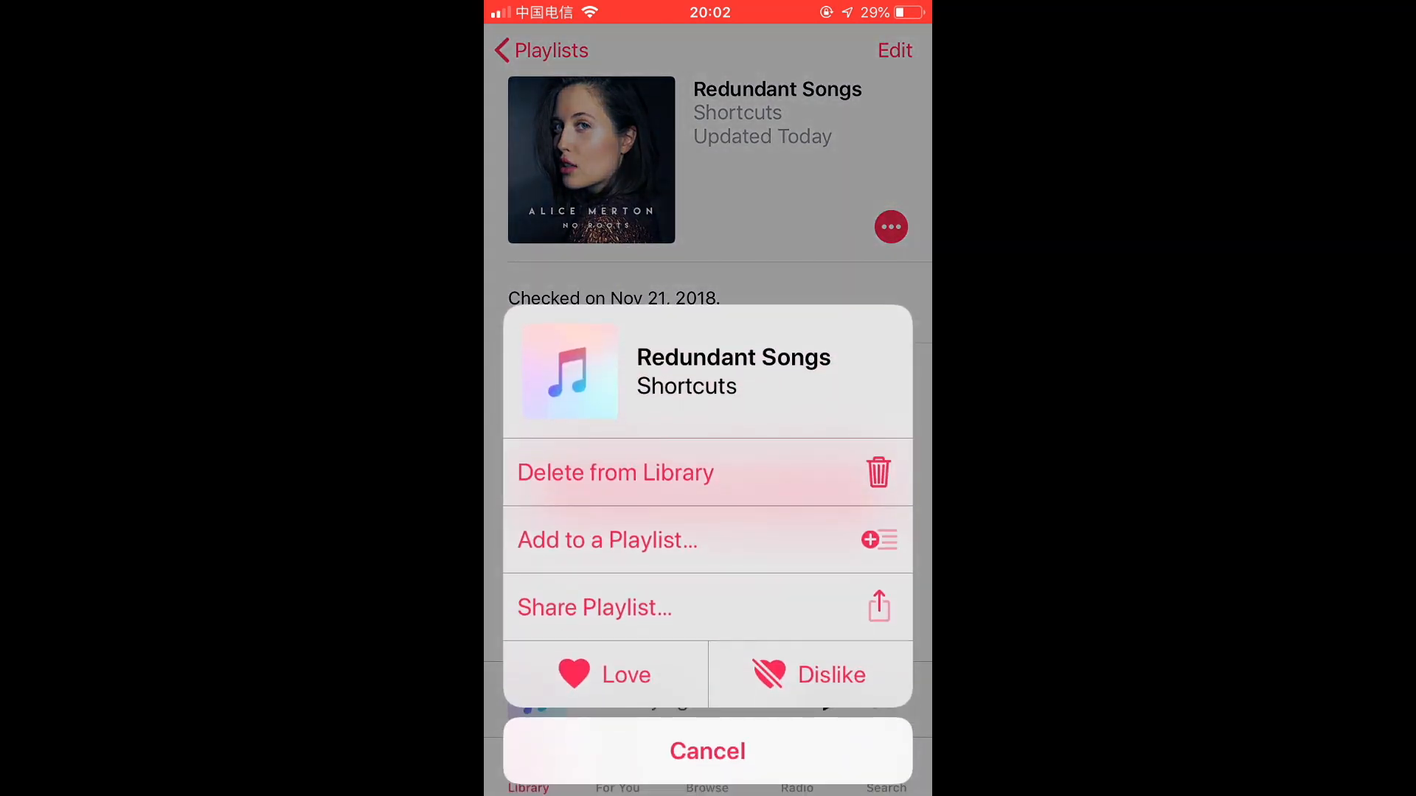
# - Delete the empty Redundant Songs playlist from the library and return to Playlists
pyautogui.click(707, 751)
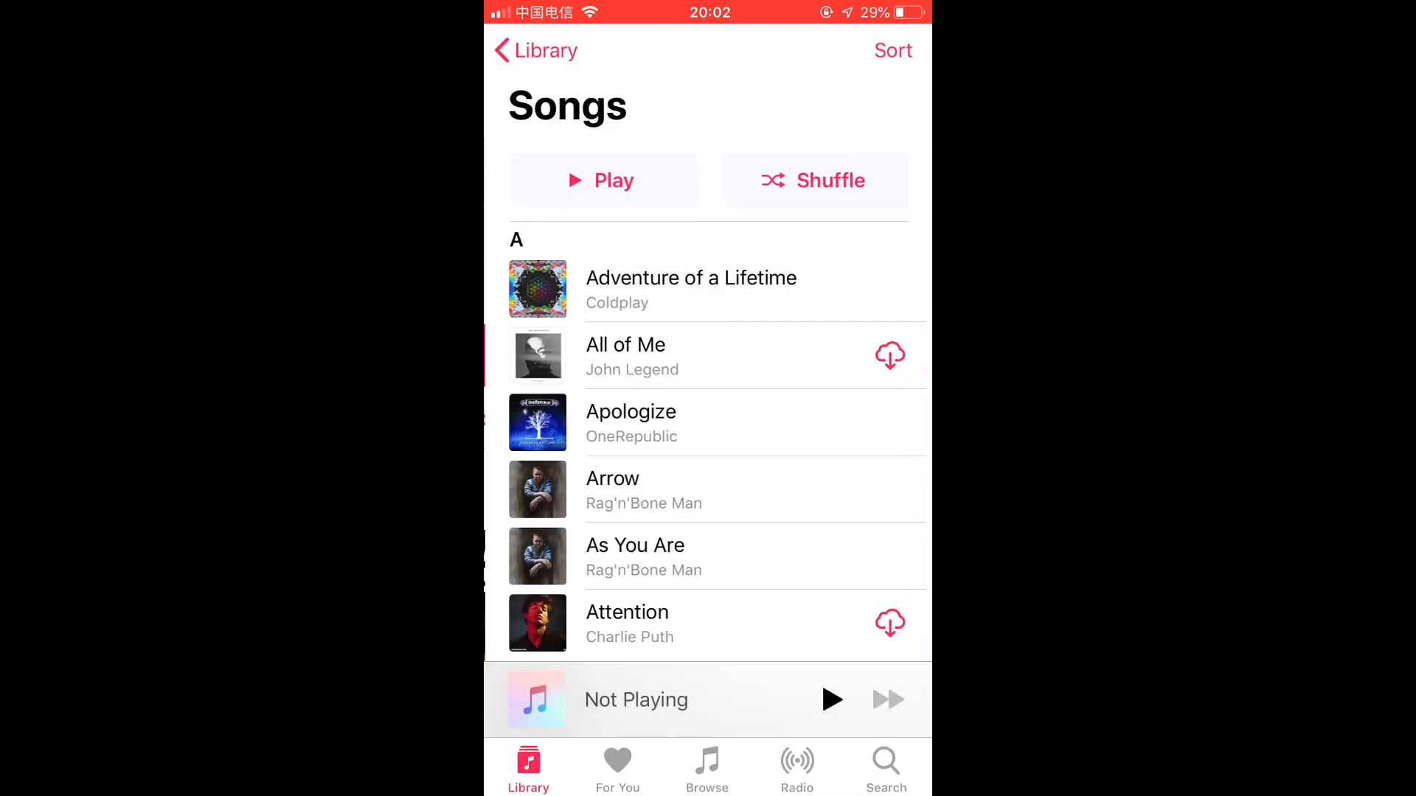
pyautogui.scroll(-3)
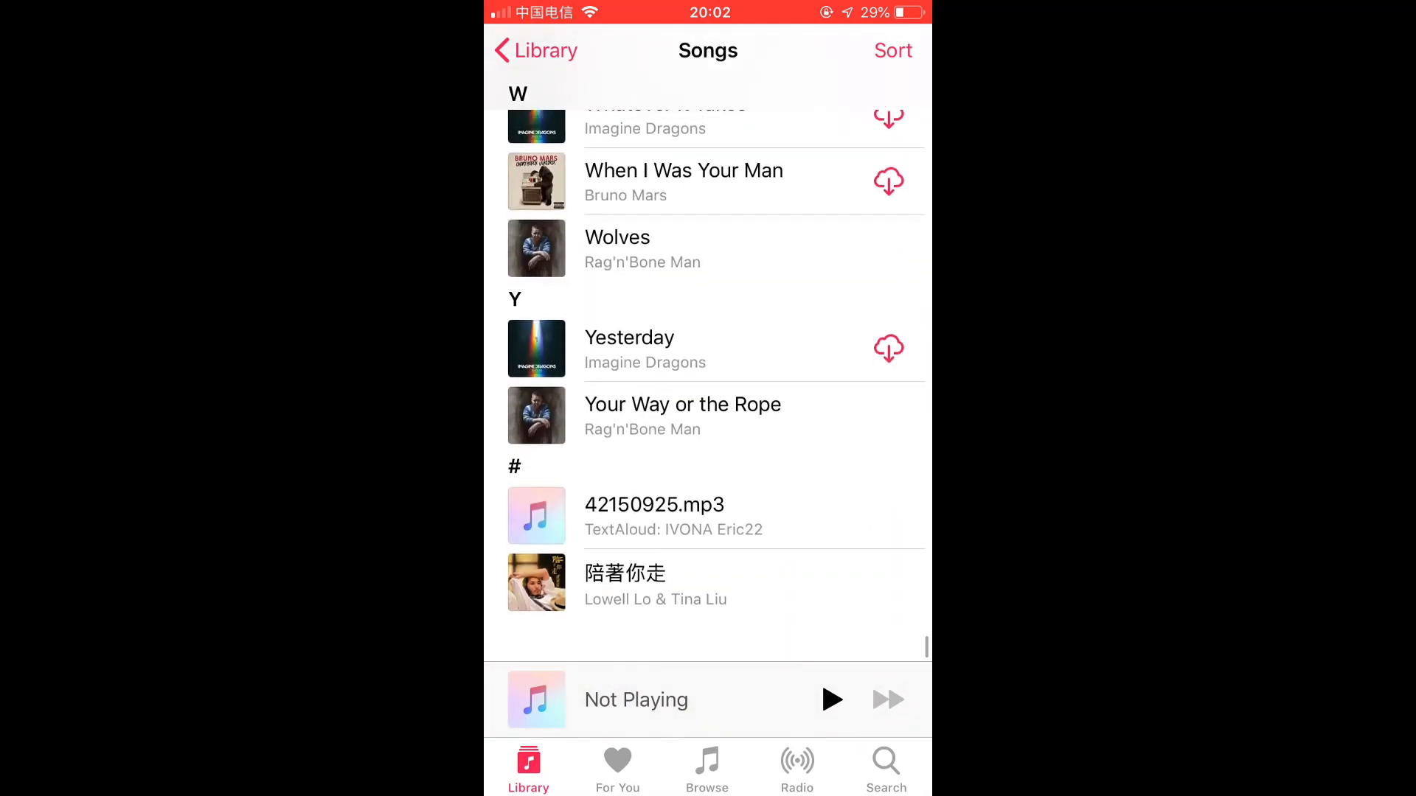
pyautogui.click(534, 50)
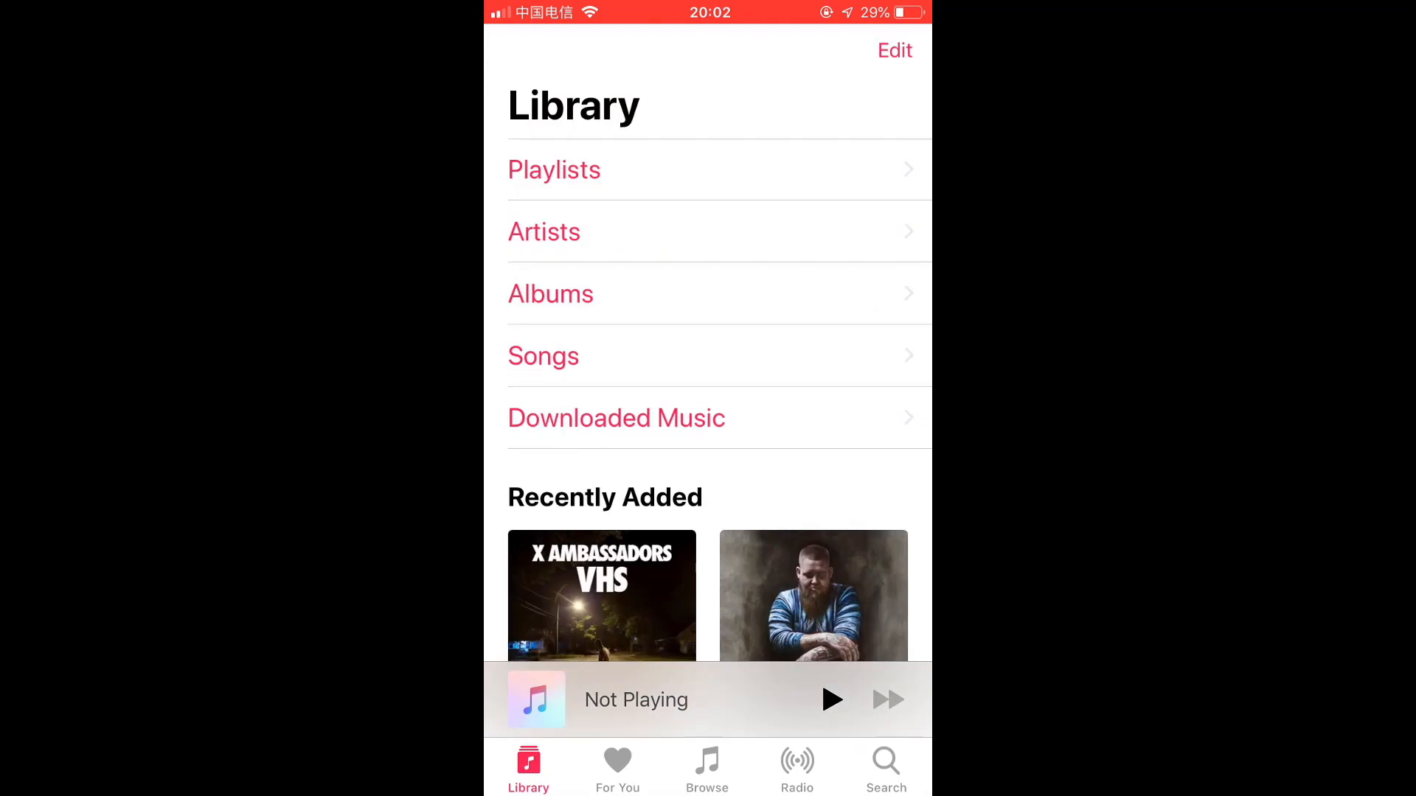
pyautogui.click(553, 169)
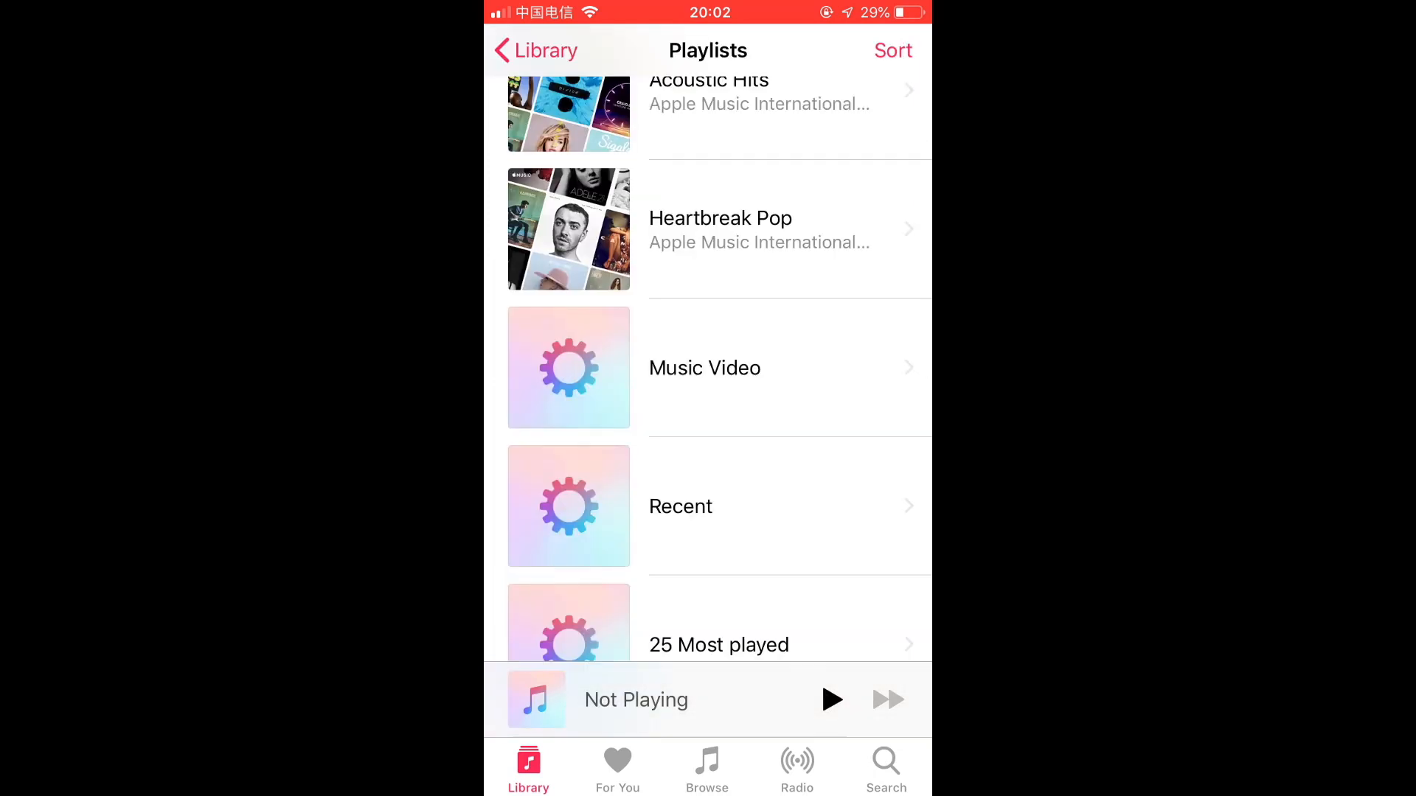
# - Browse through another long playlist of songs to review it
pyautogui.scroll(-3)
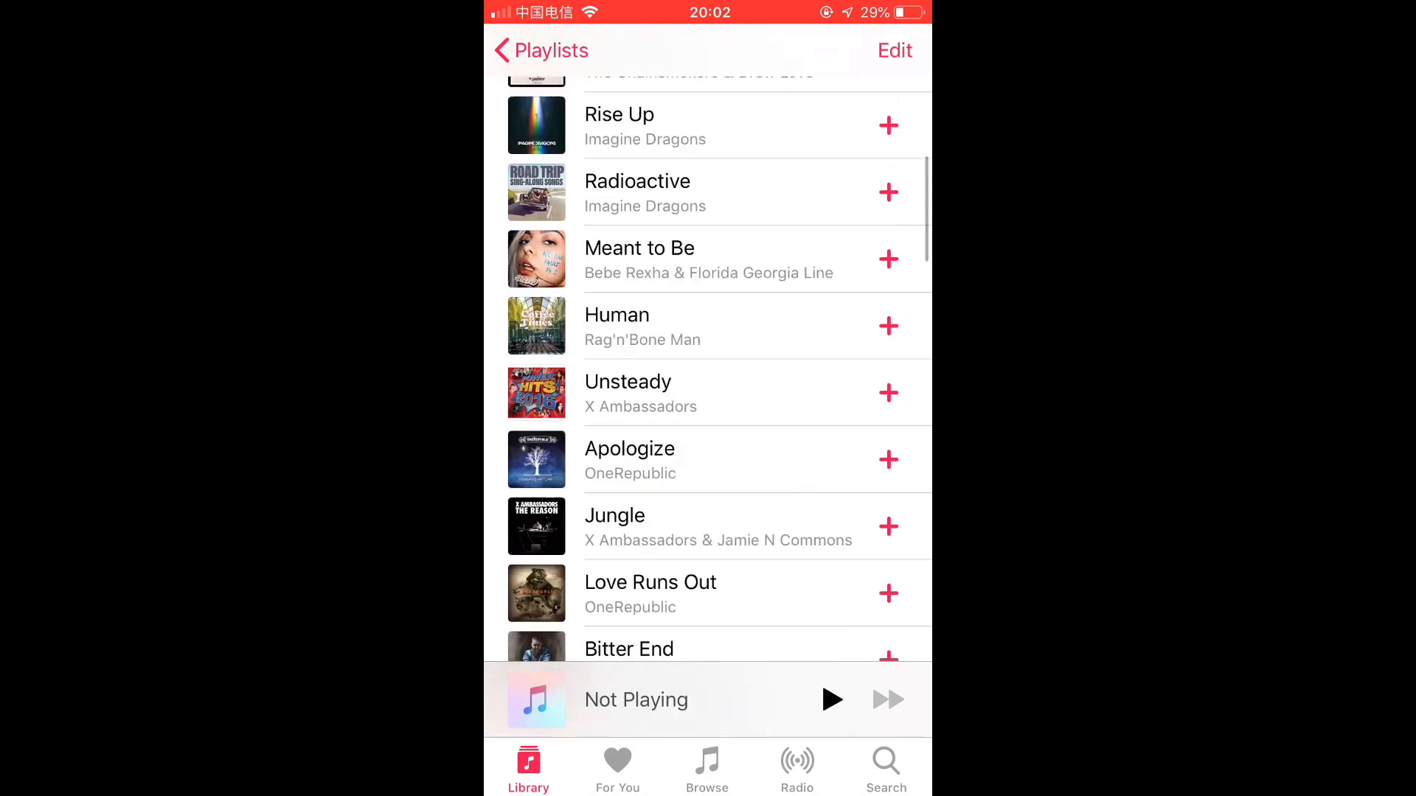
pyautogui.scroll(-3)
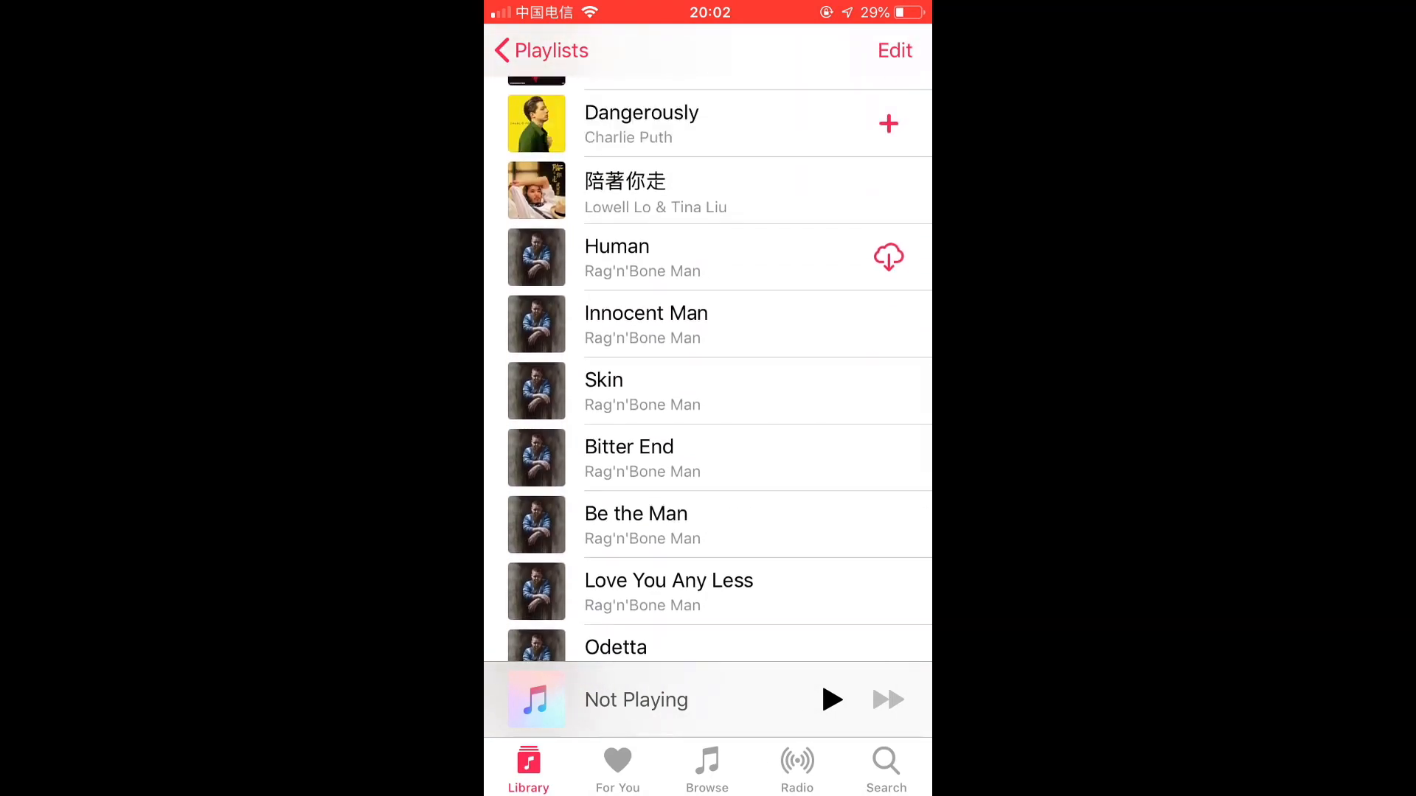
pyautogui.scroll(-3)
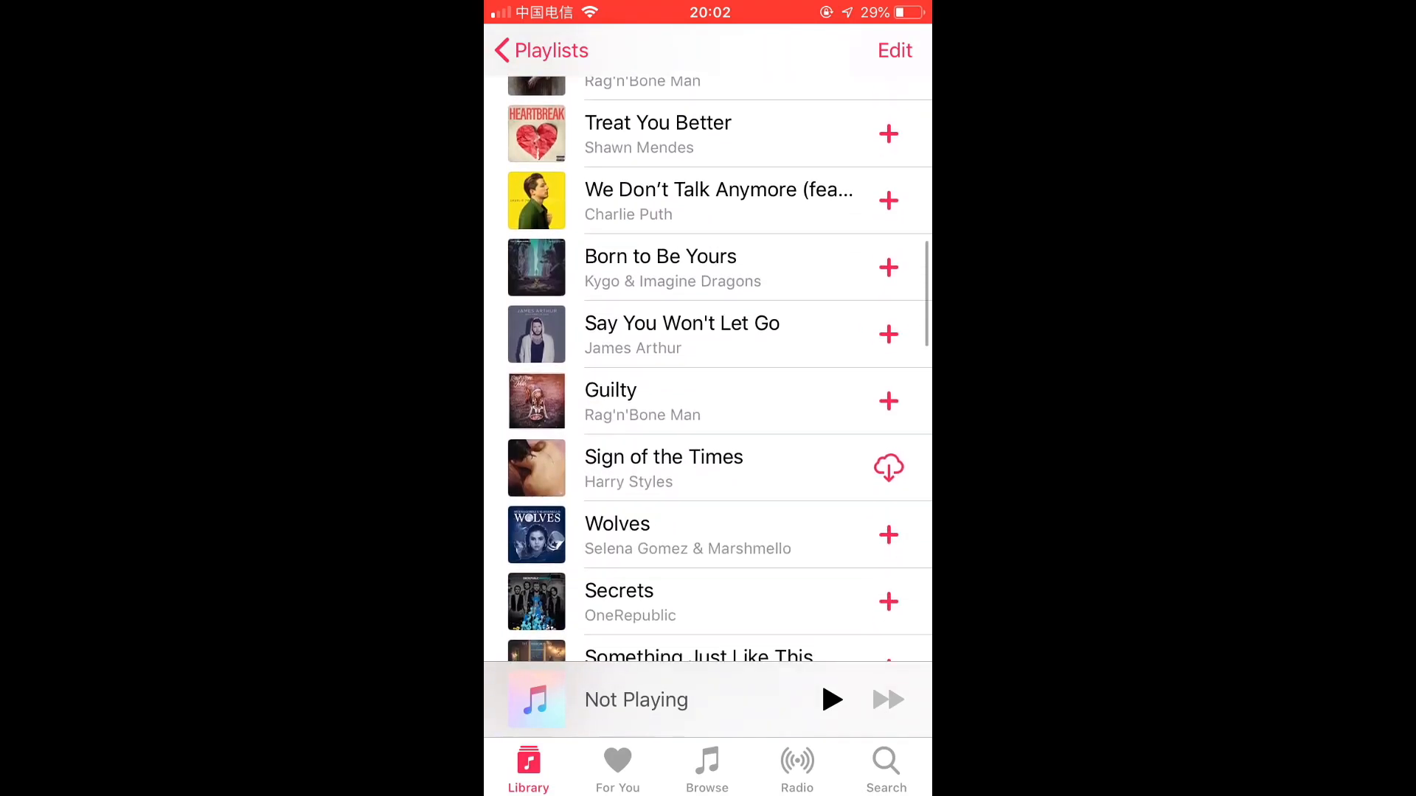
pyautogui.scroll(-3)
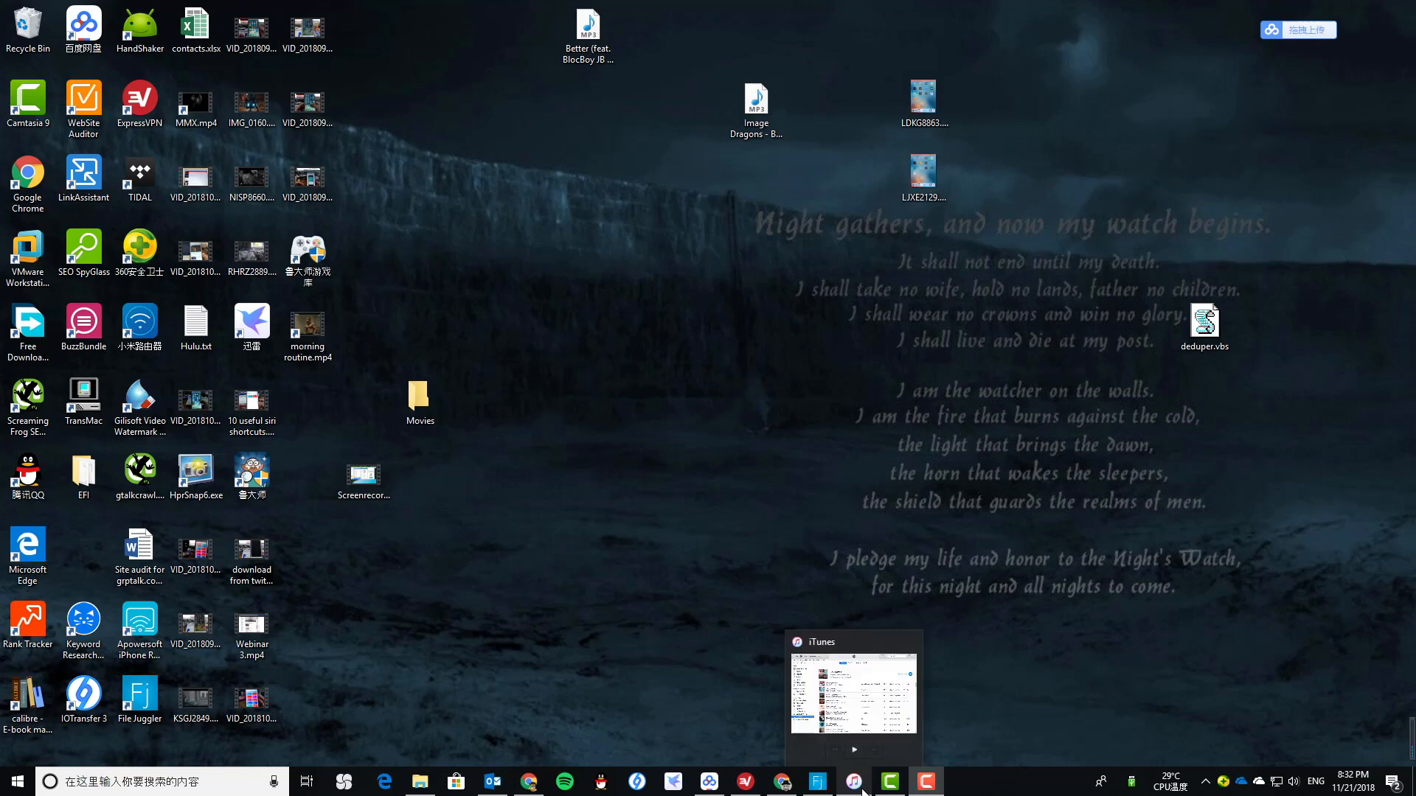
# - Show the 49-song 'whatever it takes' playlist in iTunes and reach the File > Library commands
pyautogui.click(853, 782)
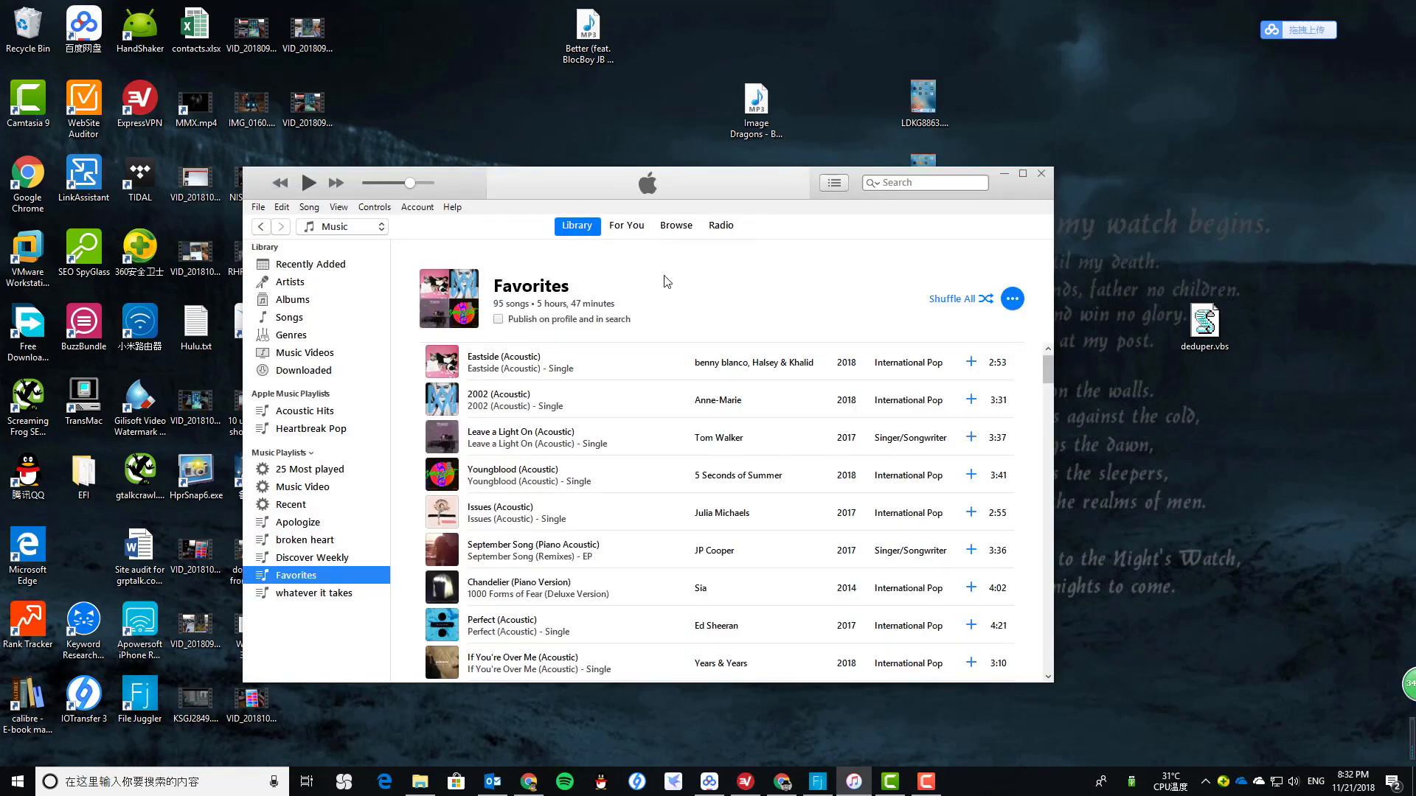
pyautogui.click(313, 593)
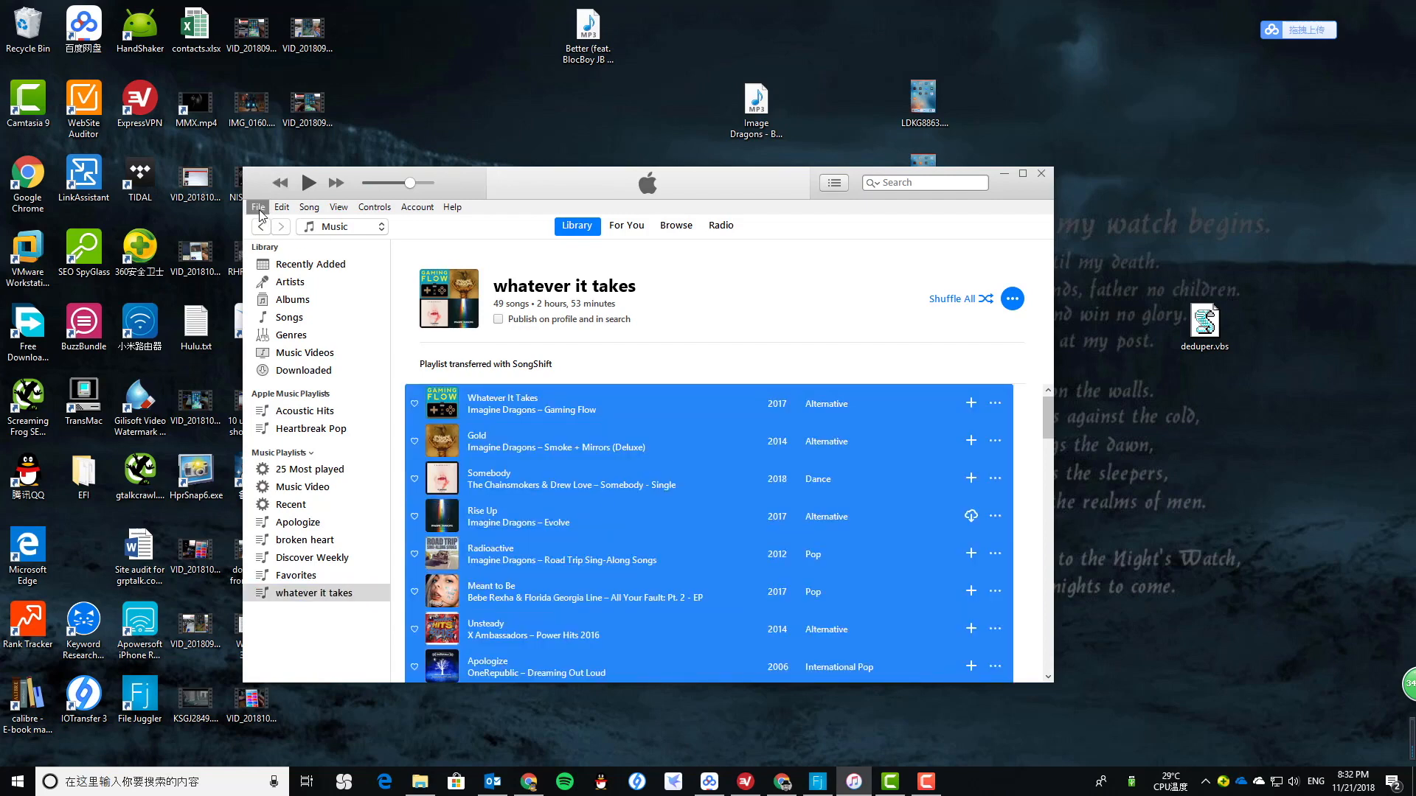
pyautogui.click(258, 207)
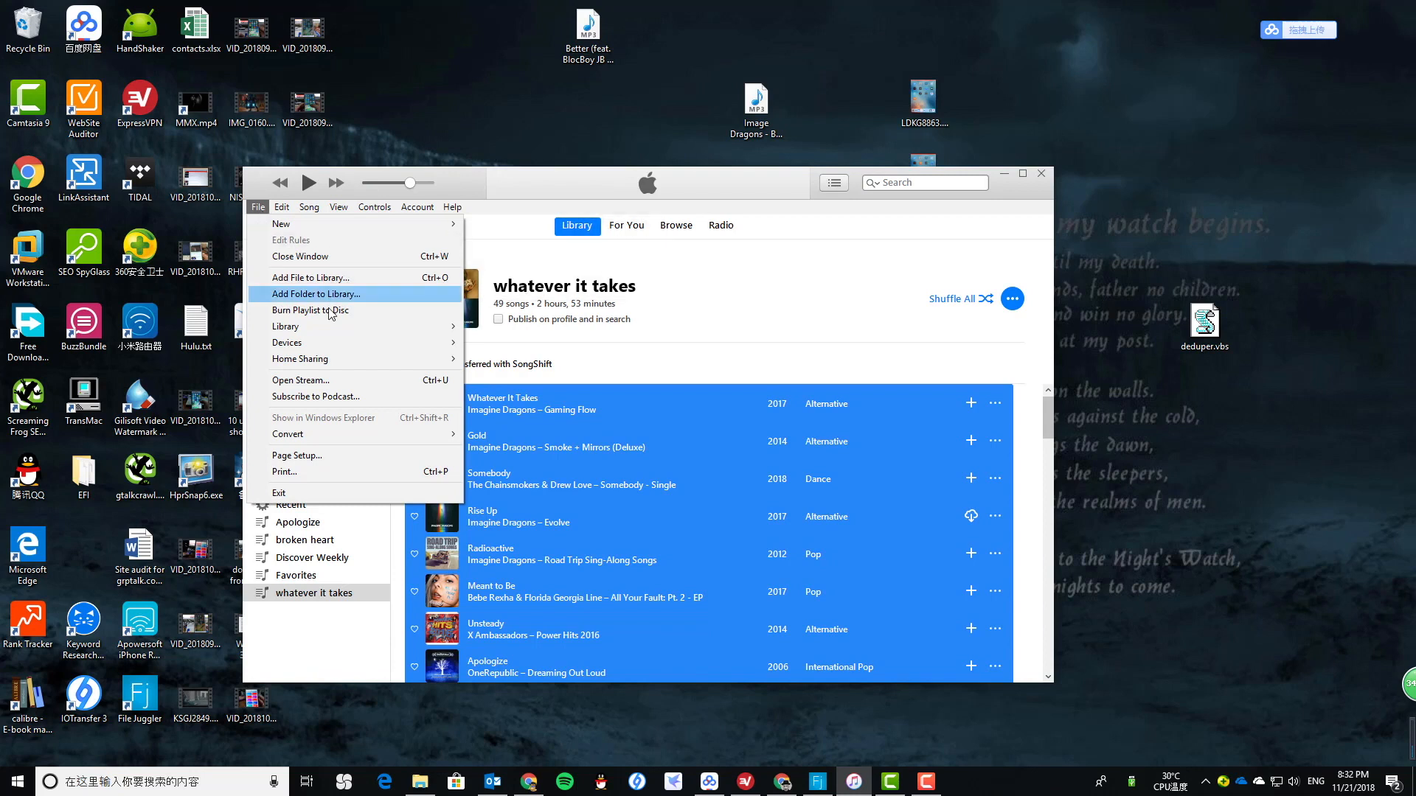
pyautogui.moveTo(284, 326)
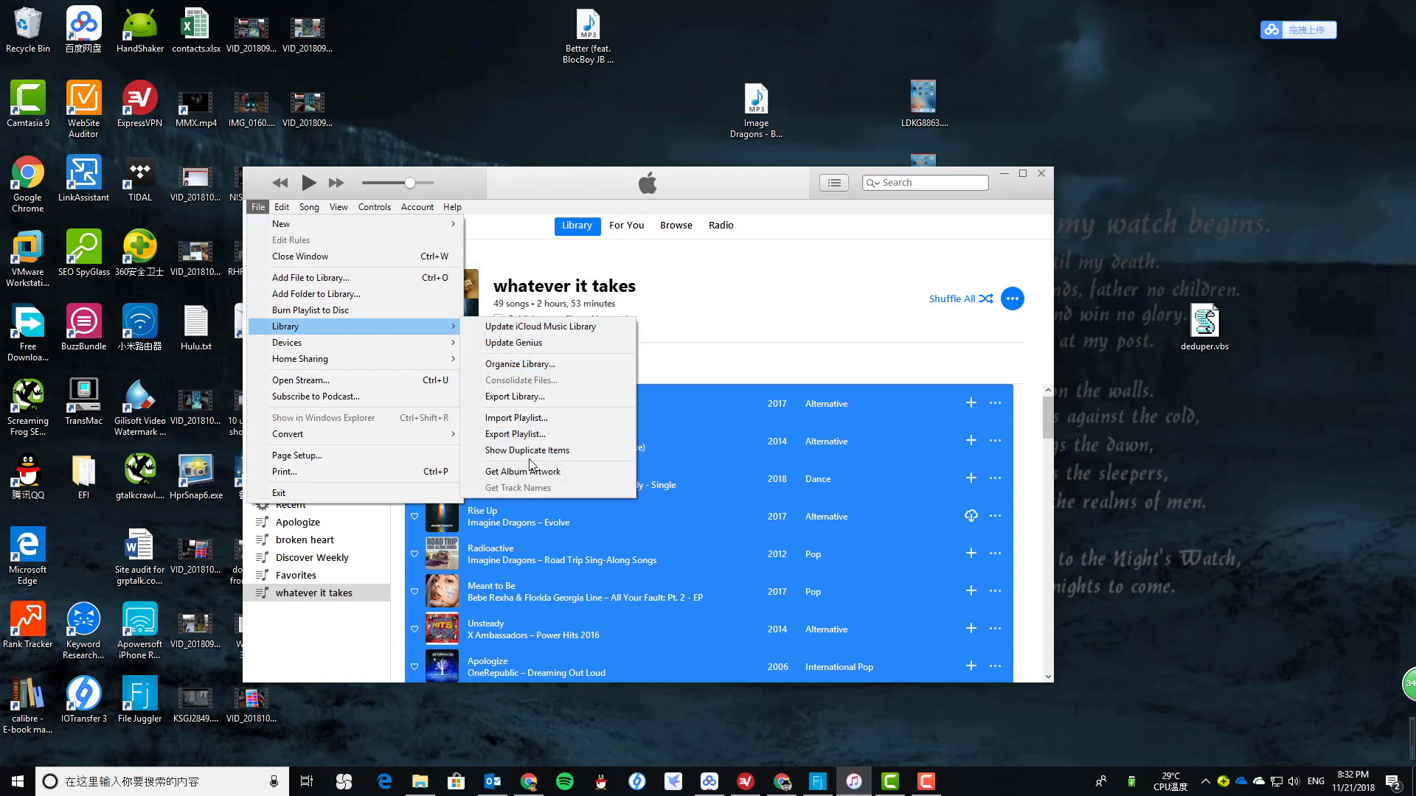
pyautogui.moveTo(526, 451)
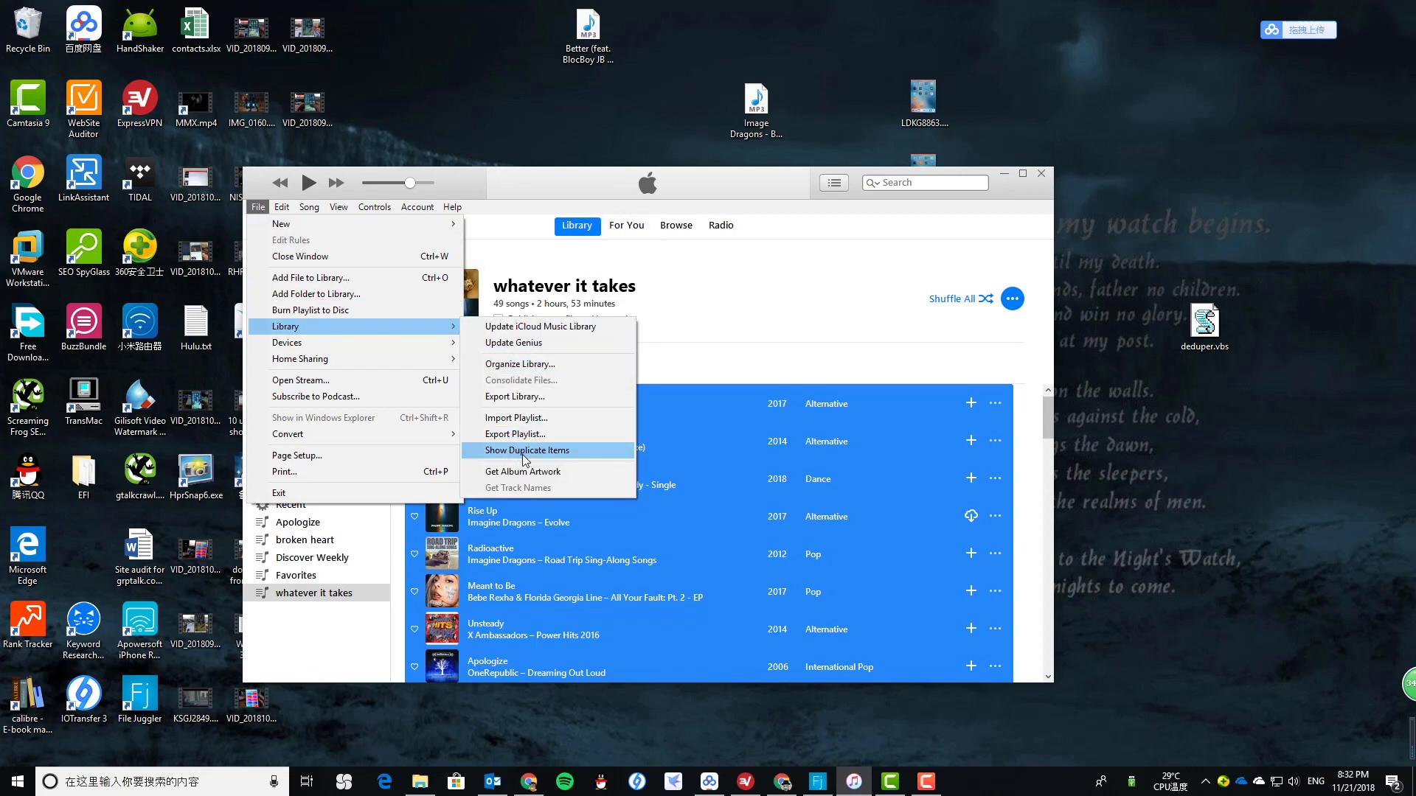
# - Show duplicate items and remove the second copy of We Don't Talk Anymore, leaving 48 songs
pyautogui.click(528, 451)
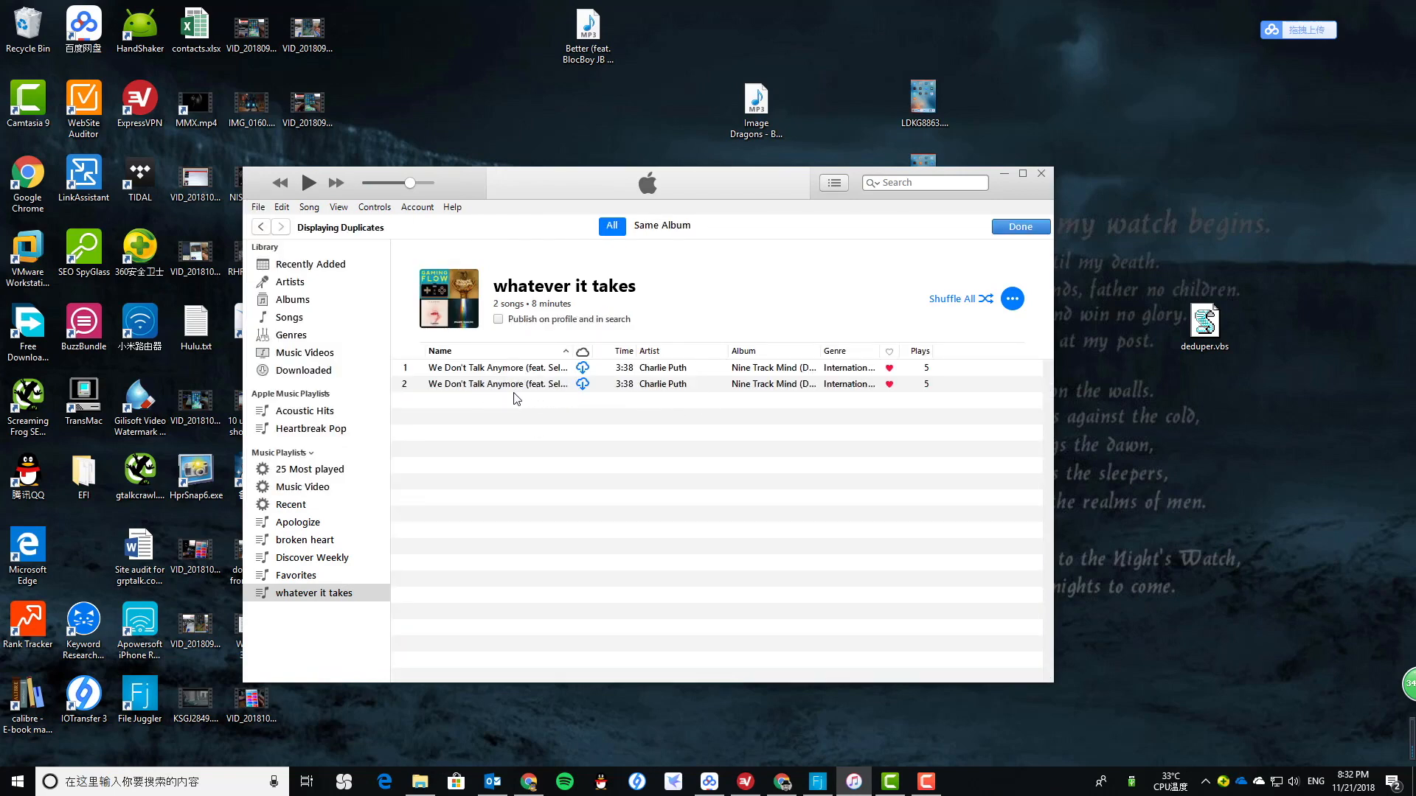
pyautogui.click(497, 383)
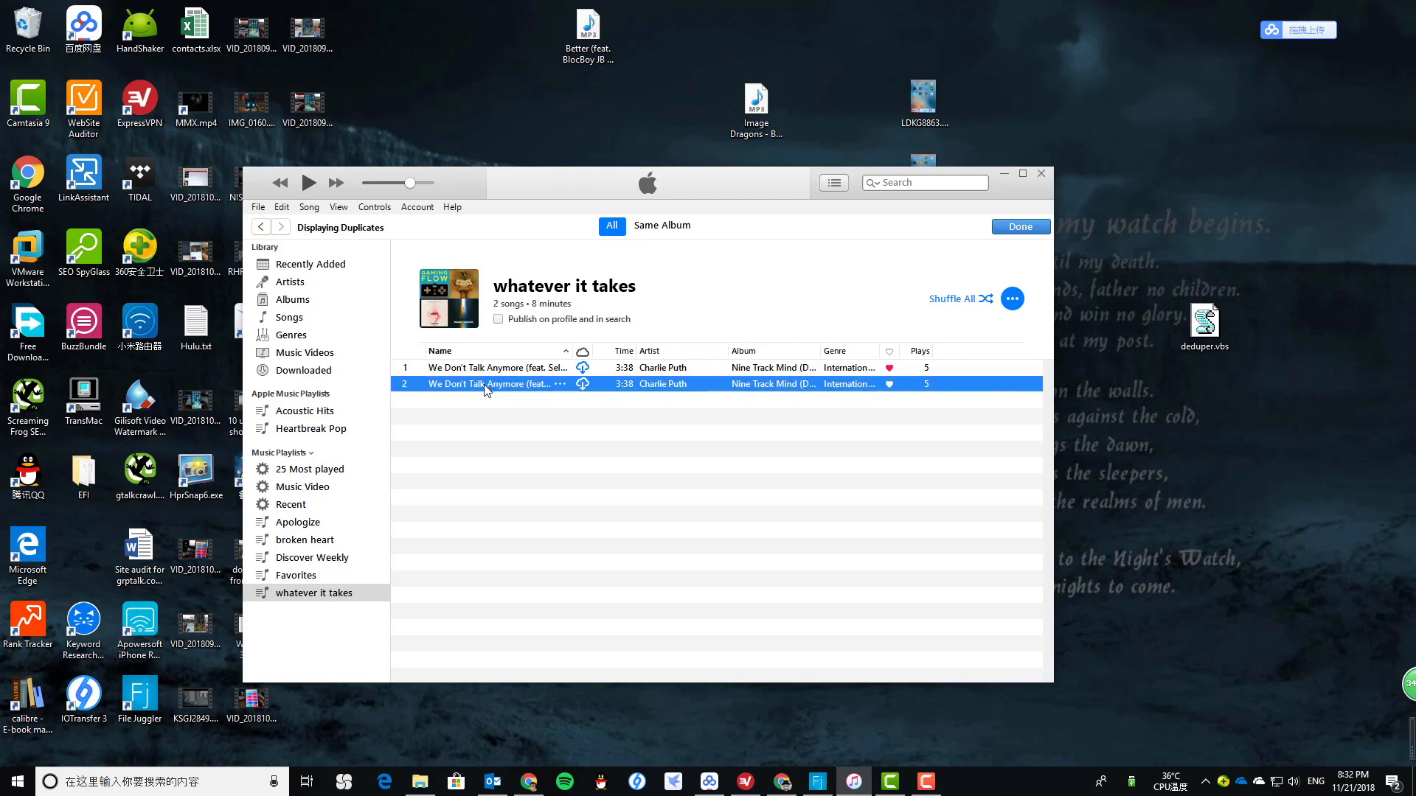
pyautogui.moveTo(718, 388)
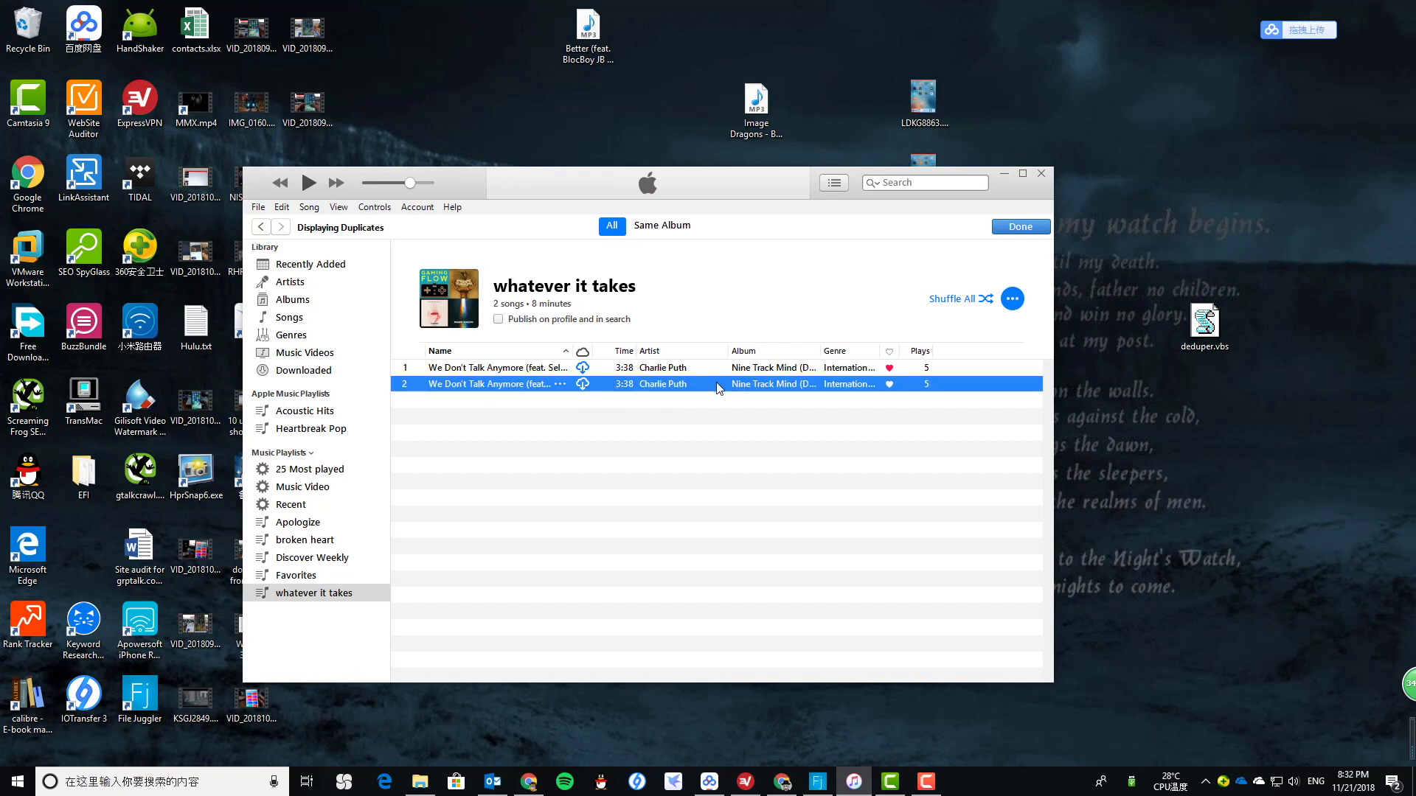
pyautogui.rightClick(717, 383)
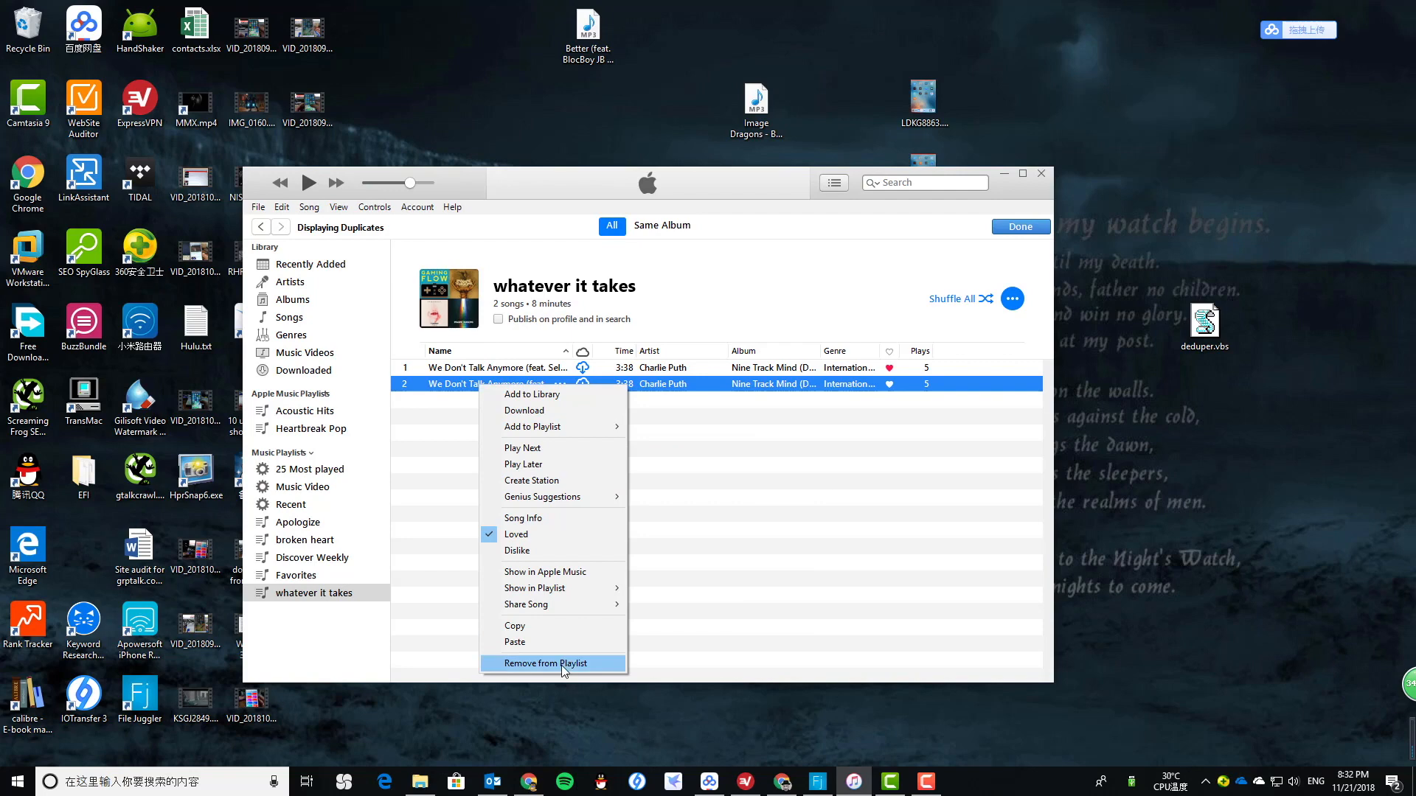
pyautogui.click(546, 664)
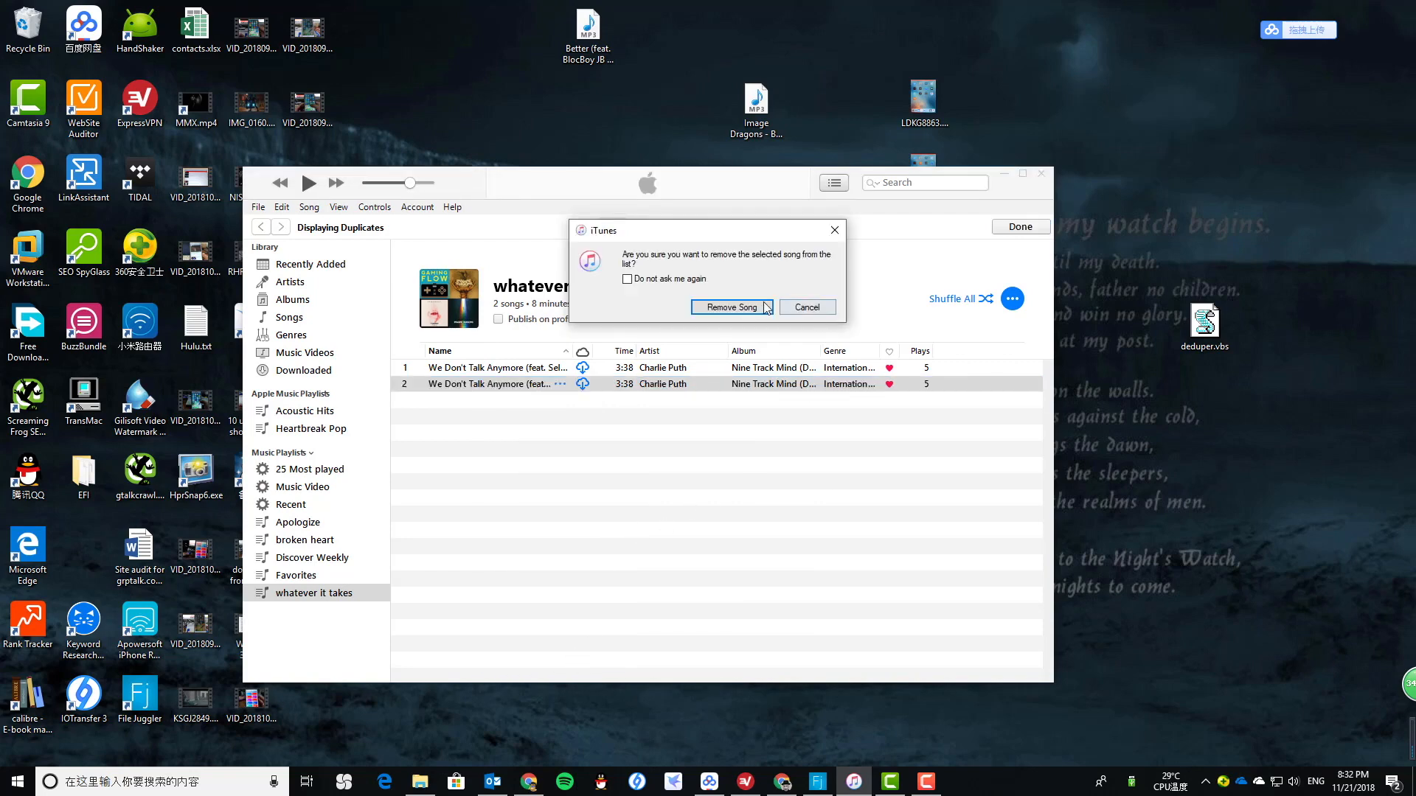
pyautogui.click(732, 307)
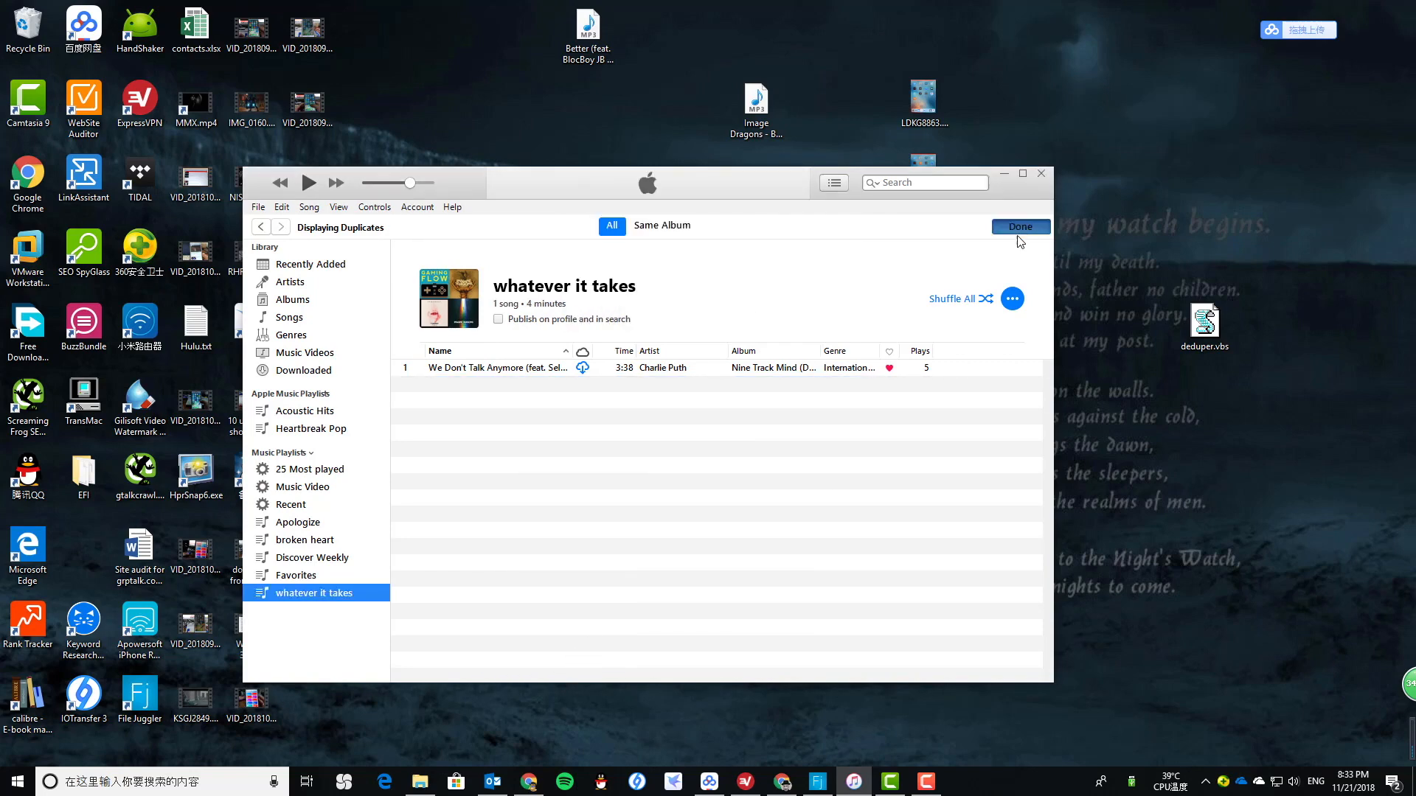
pyautogui.click(1019, 227)
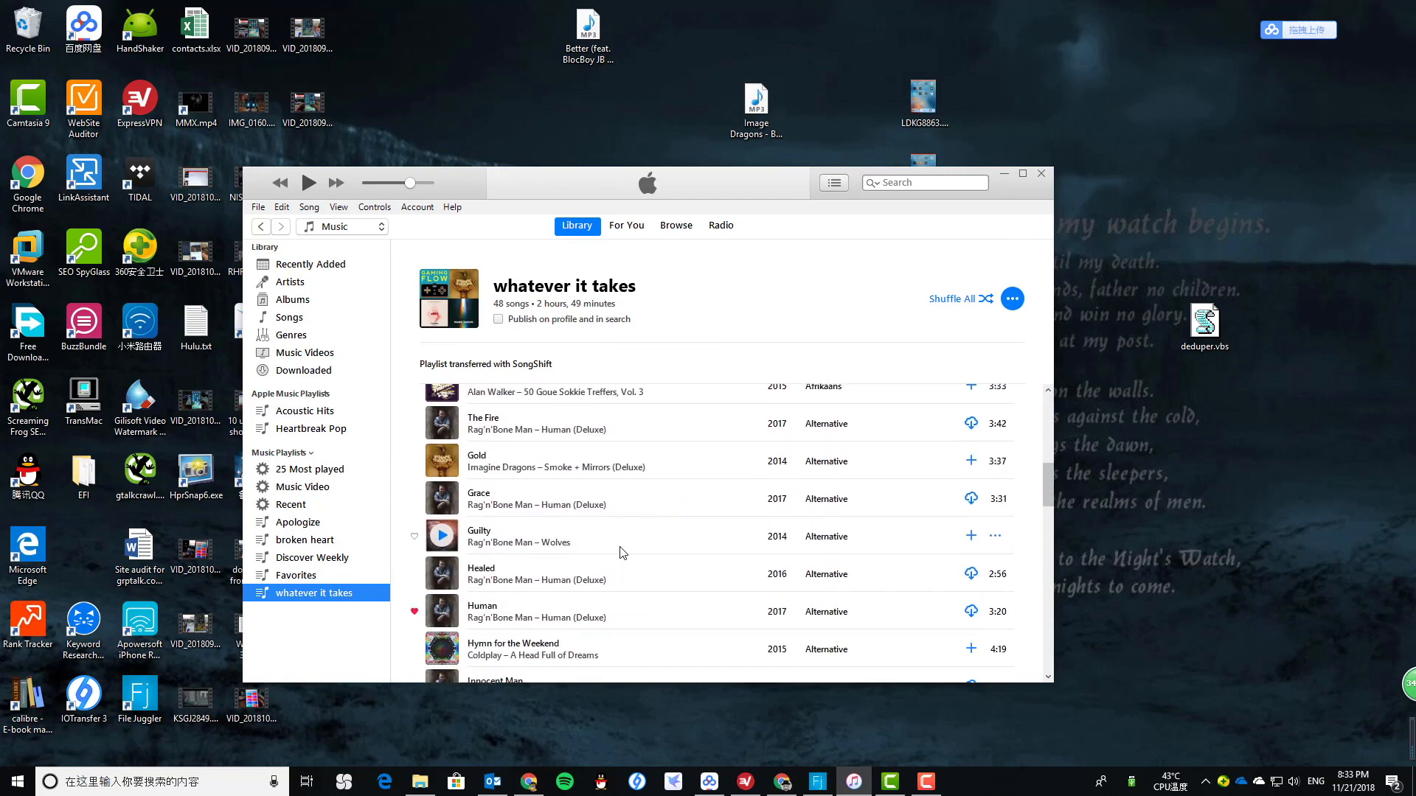
# - Switch from the playlist to the full Songs library list in iTunes
pyautogui.scroll(-3)
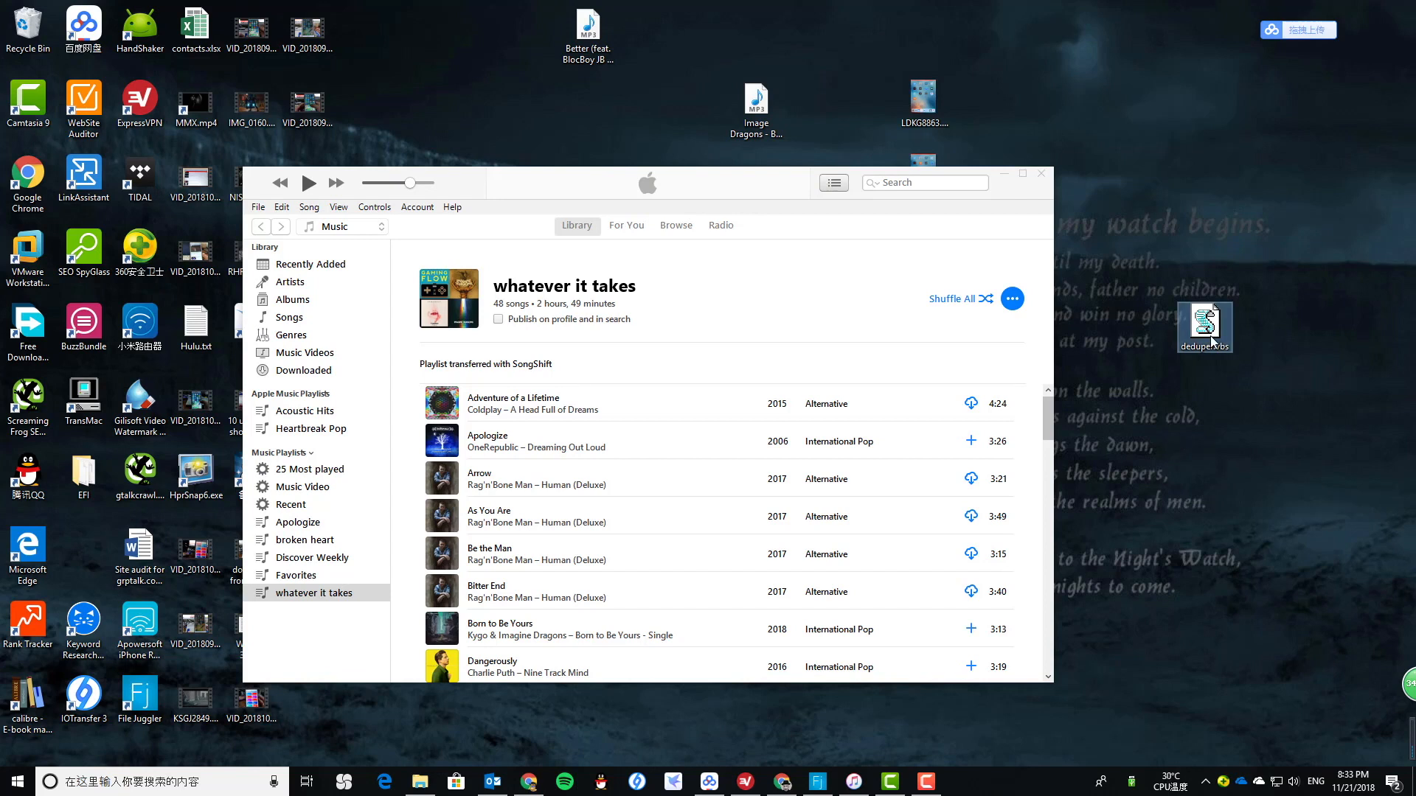
pyautogui.moveTo(1203, 325)
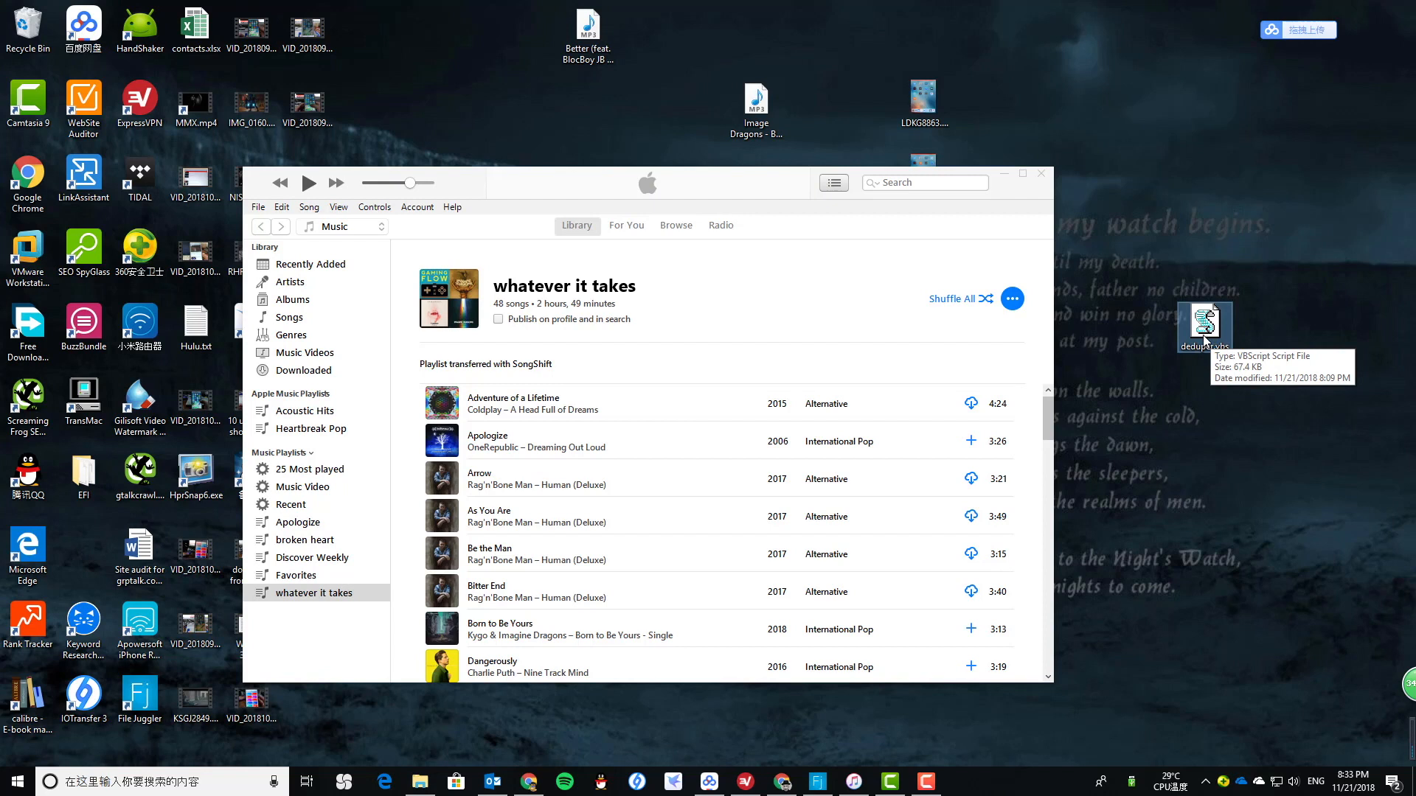
pyautogui.moveTo(1203, 343)
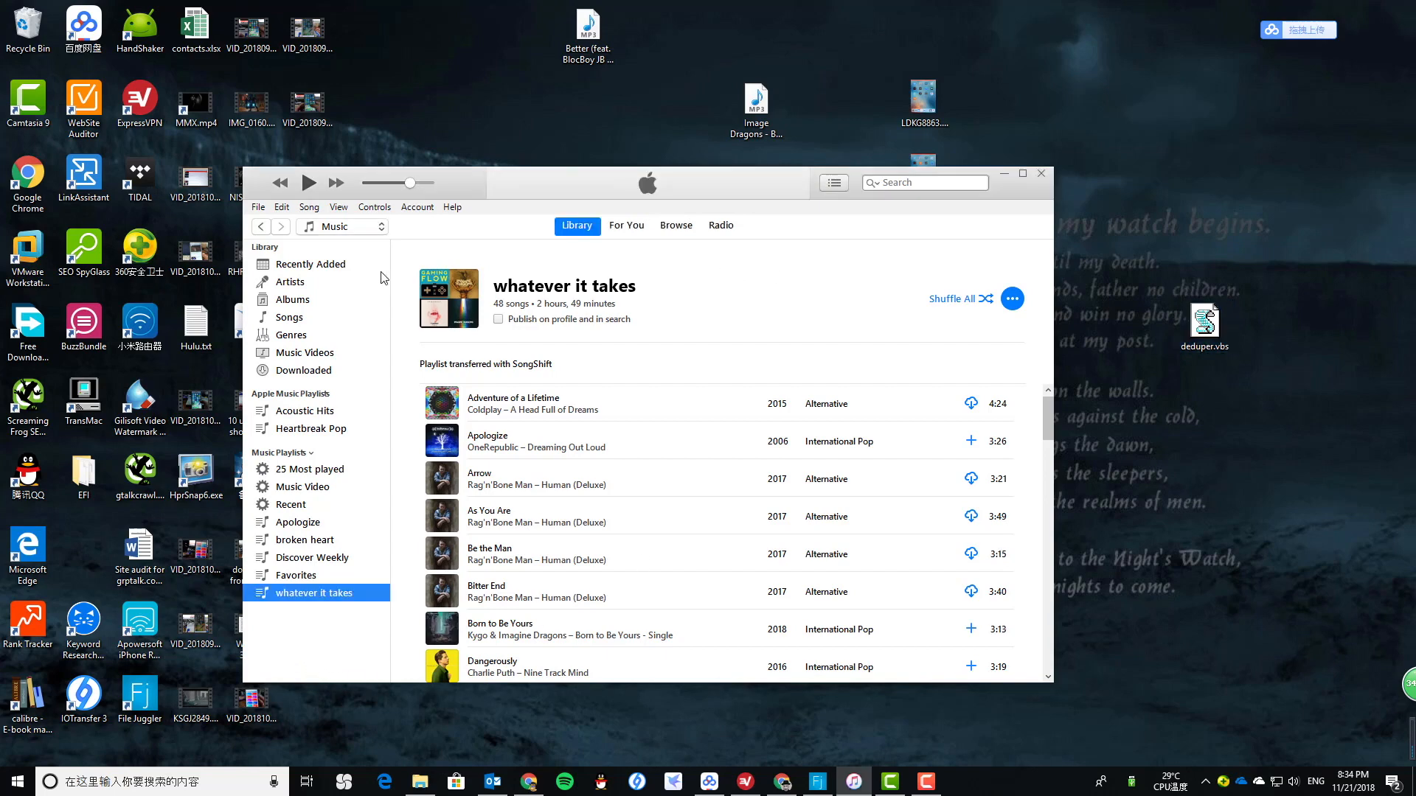
pyautogui.click(290, 317)
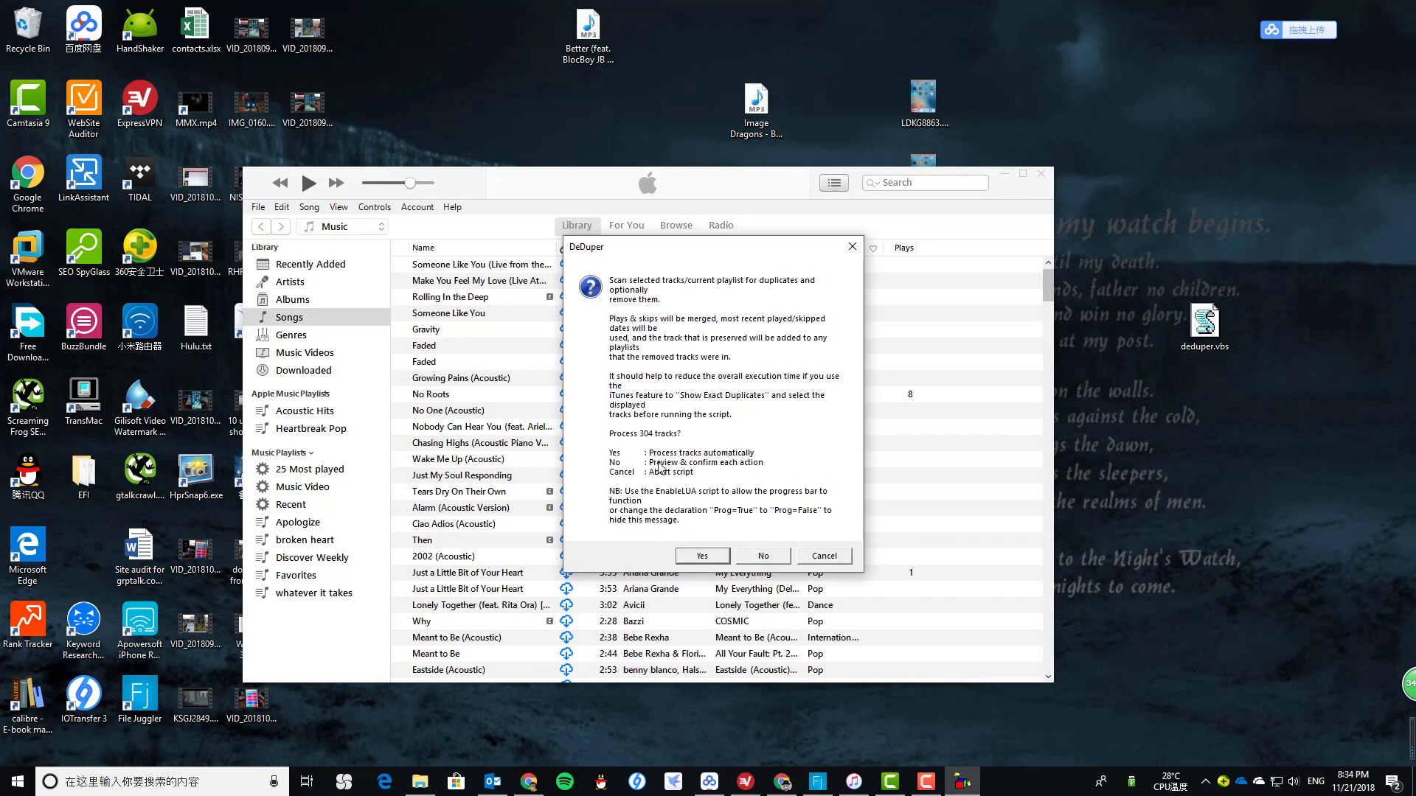
pyautogui.moveTo(621, 461)
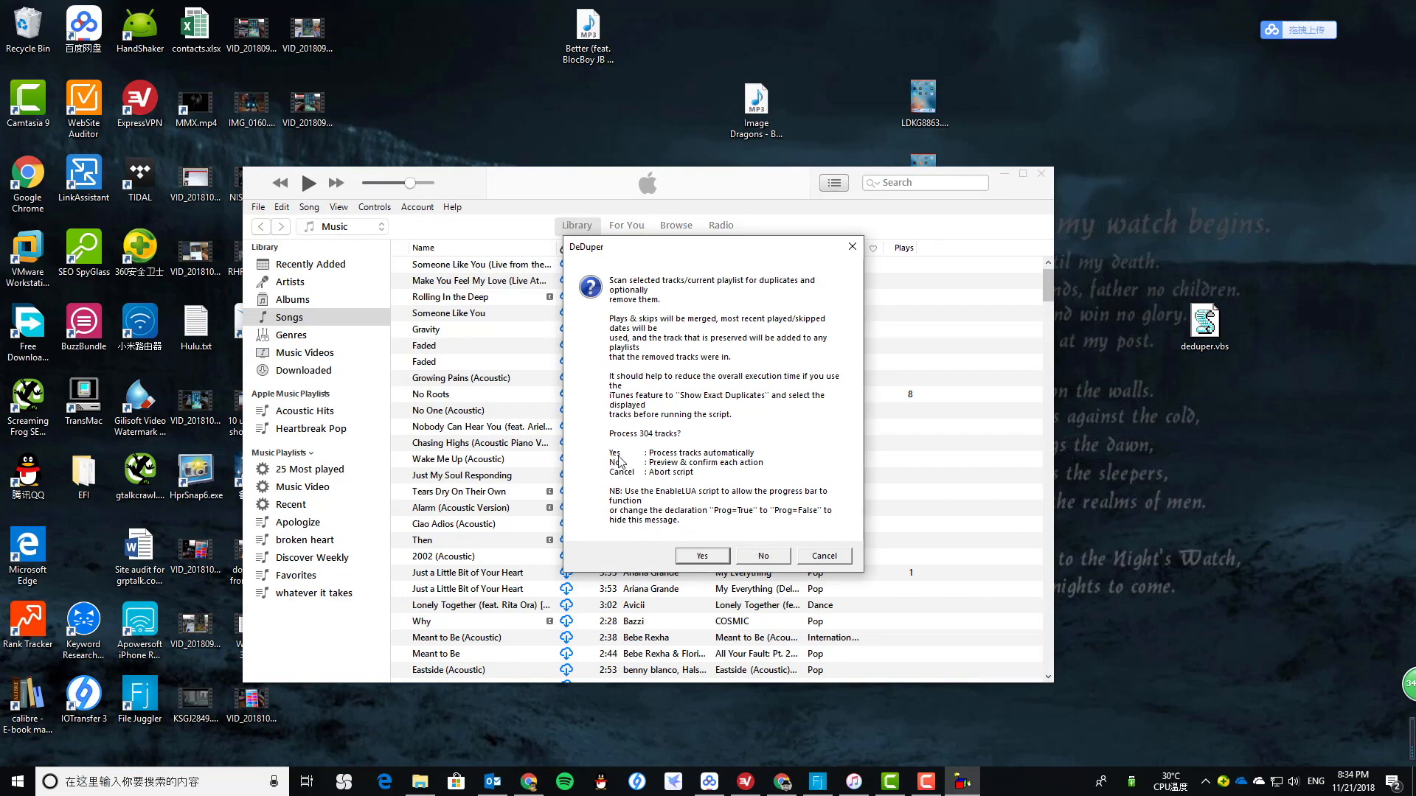
pyautogui.moveTo(736, 462)
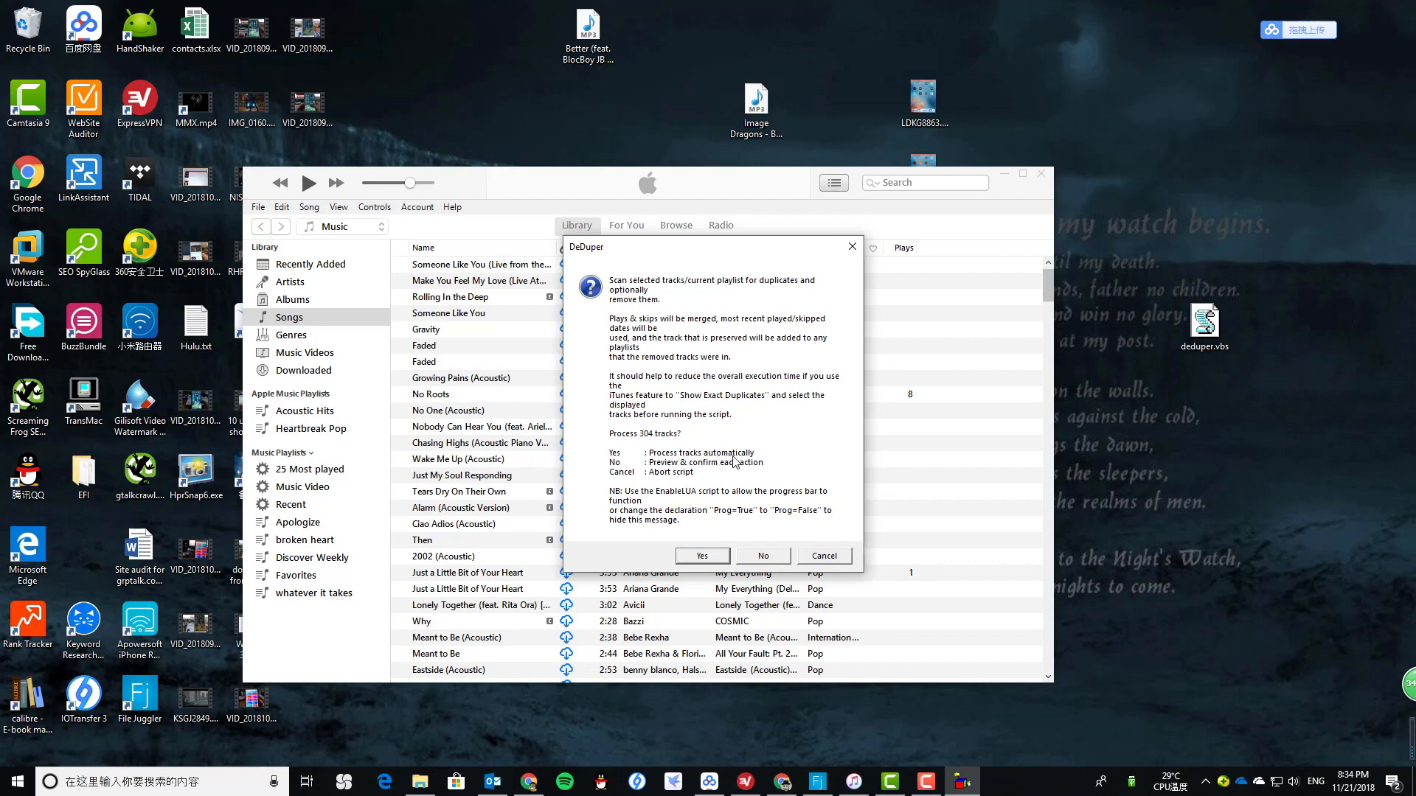
pyautogui.moveTo(771, 429)
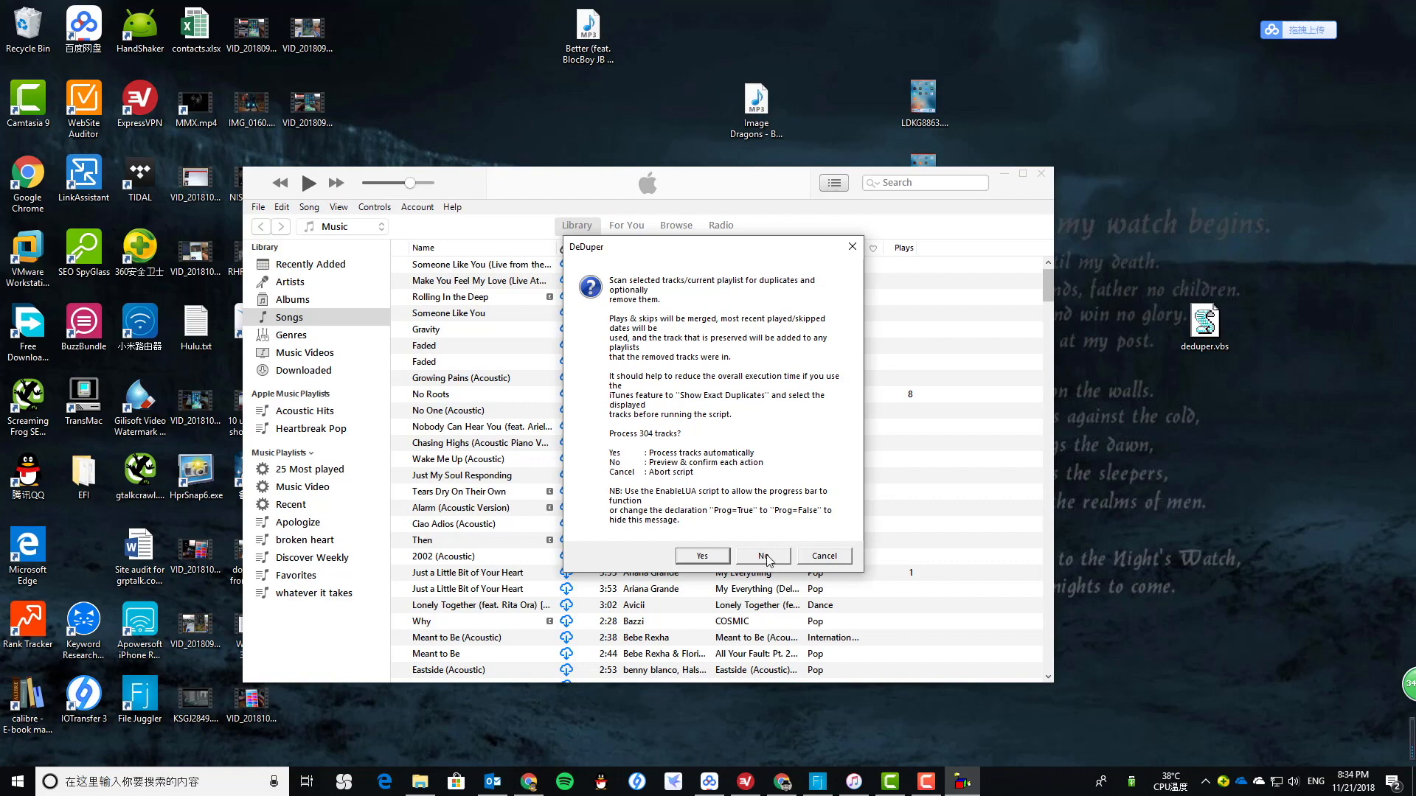
# - Have DeDuper delete the duplicate Better and Believer files with track-by-track confirmation
pyautogui.click(763, 556)
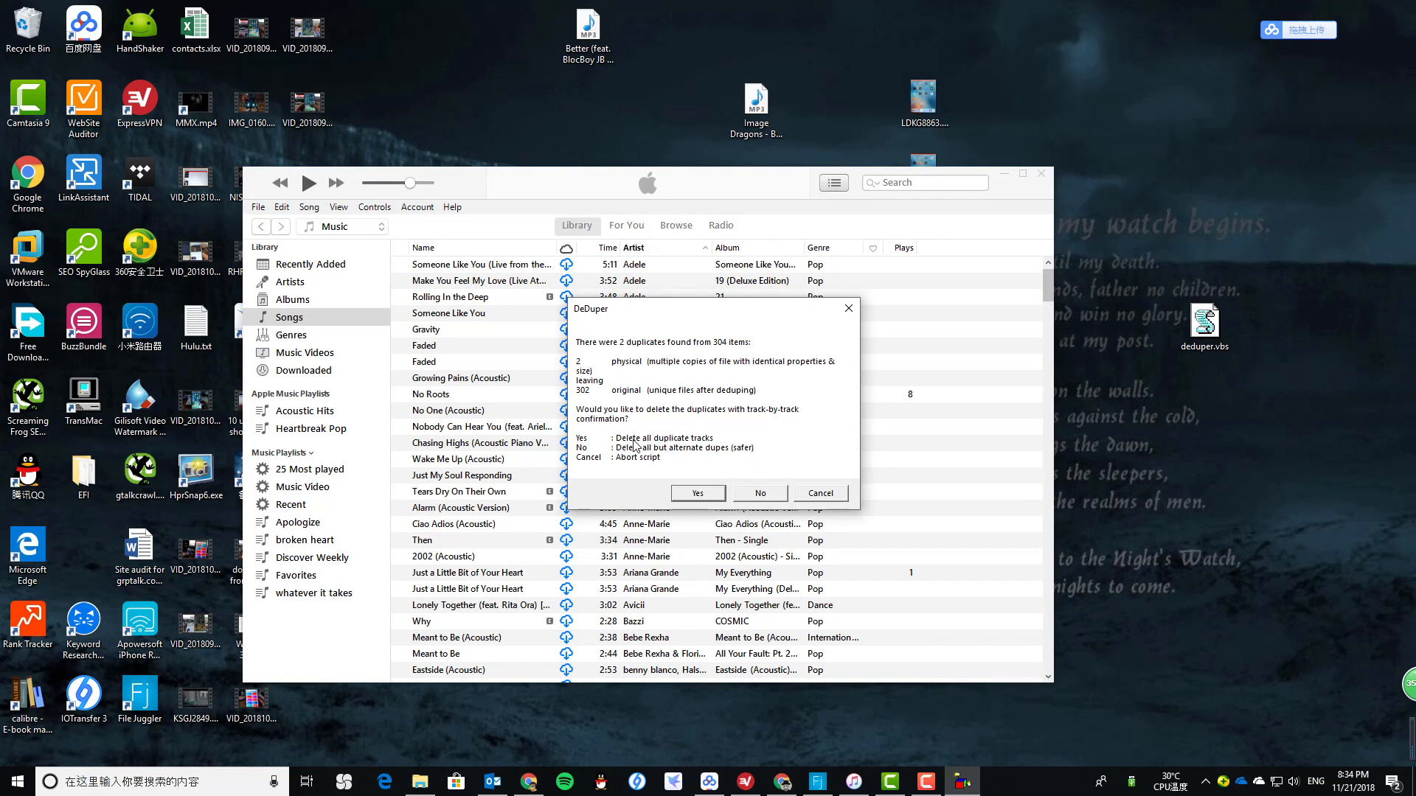
pyautogui.click(698, 493)
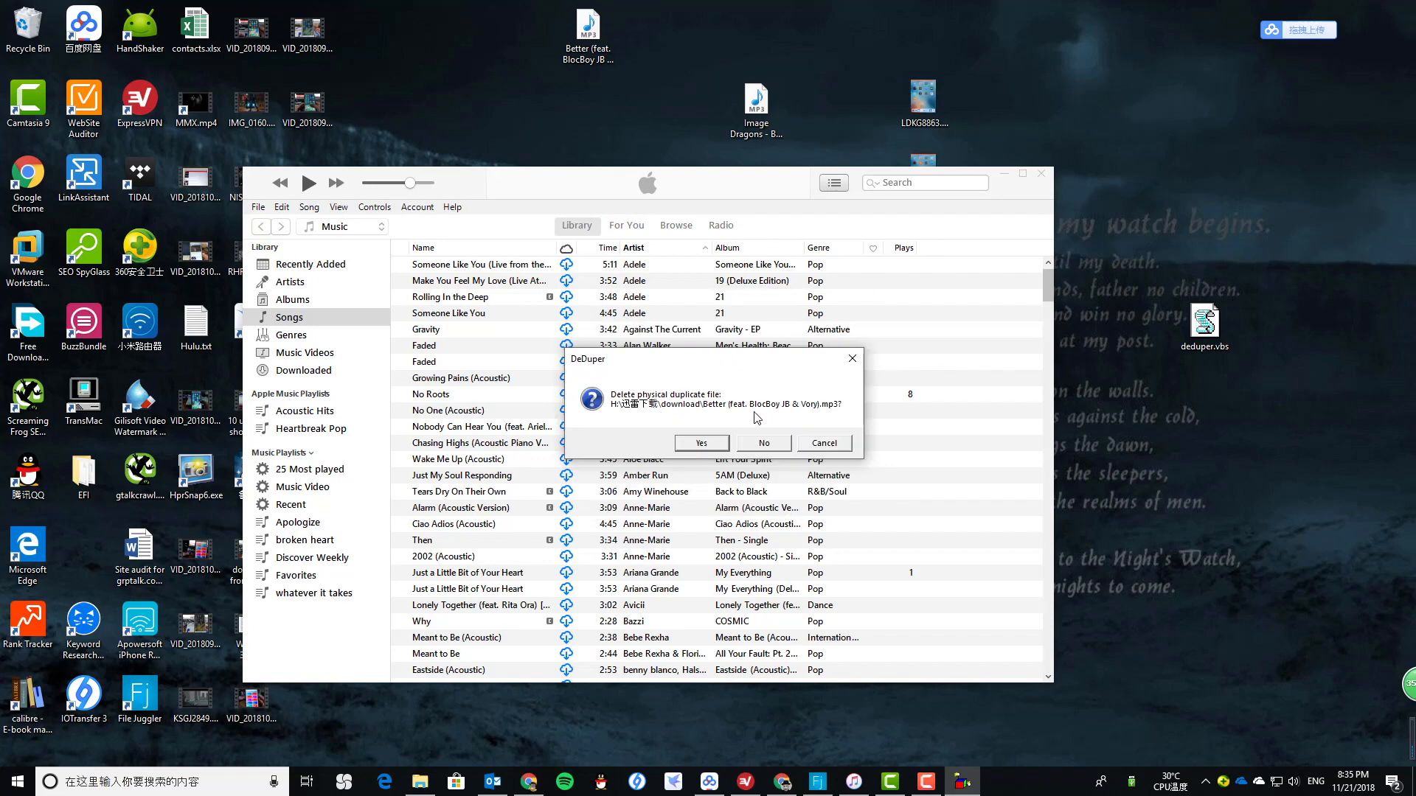
pyautogui.click(702, 444)
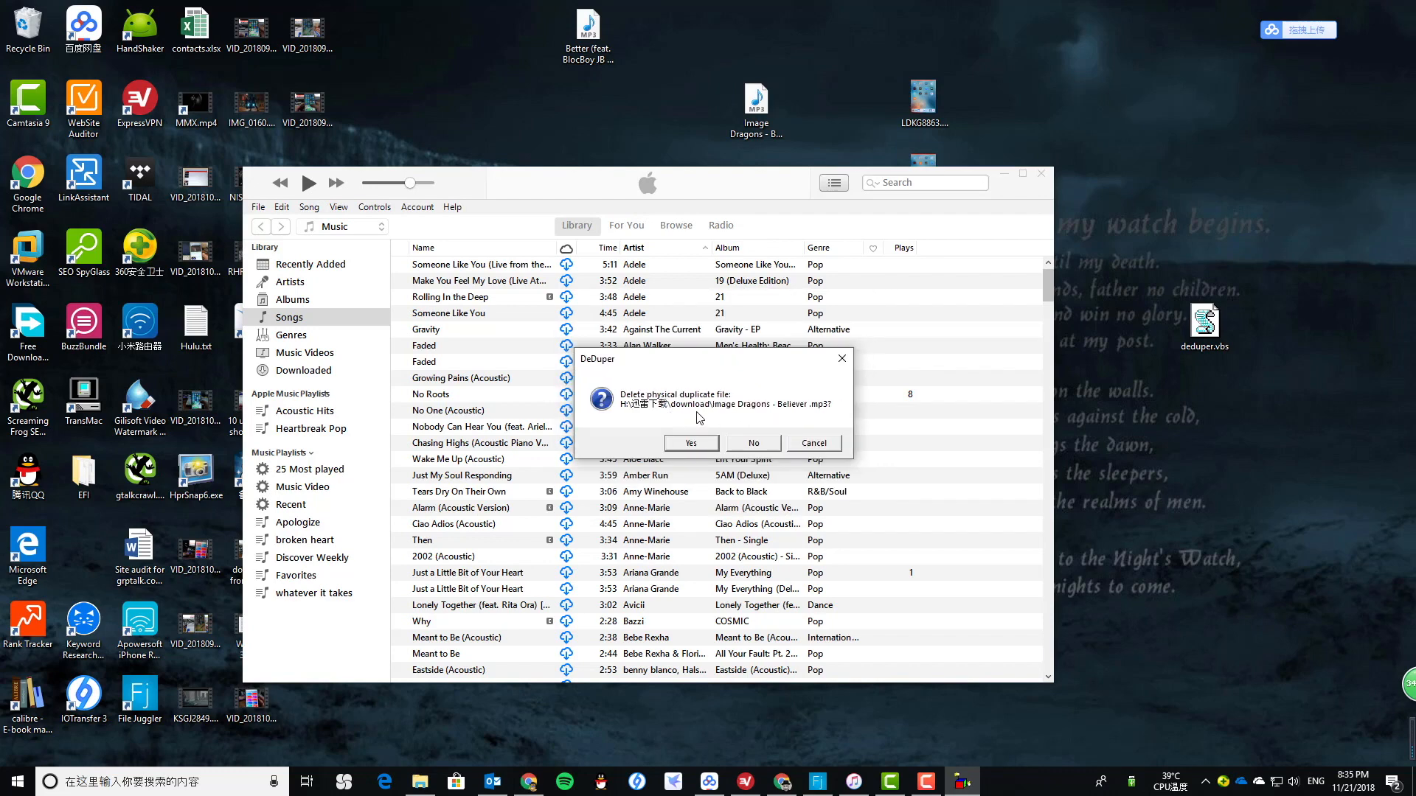
pyautogui.click(690, 443)
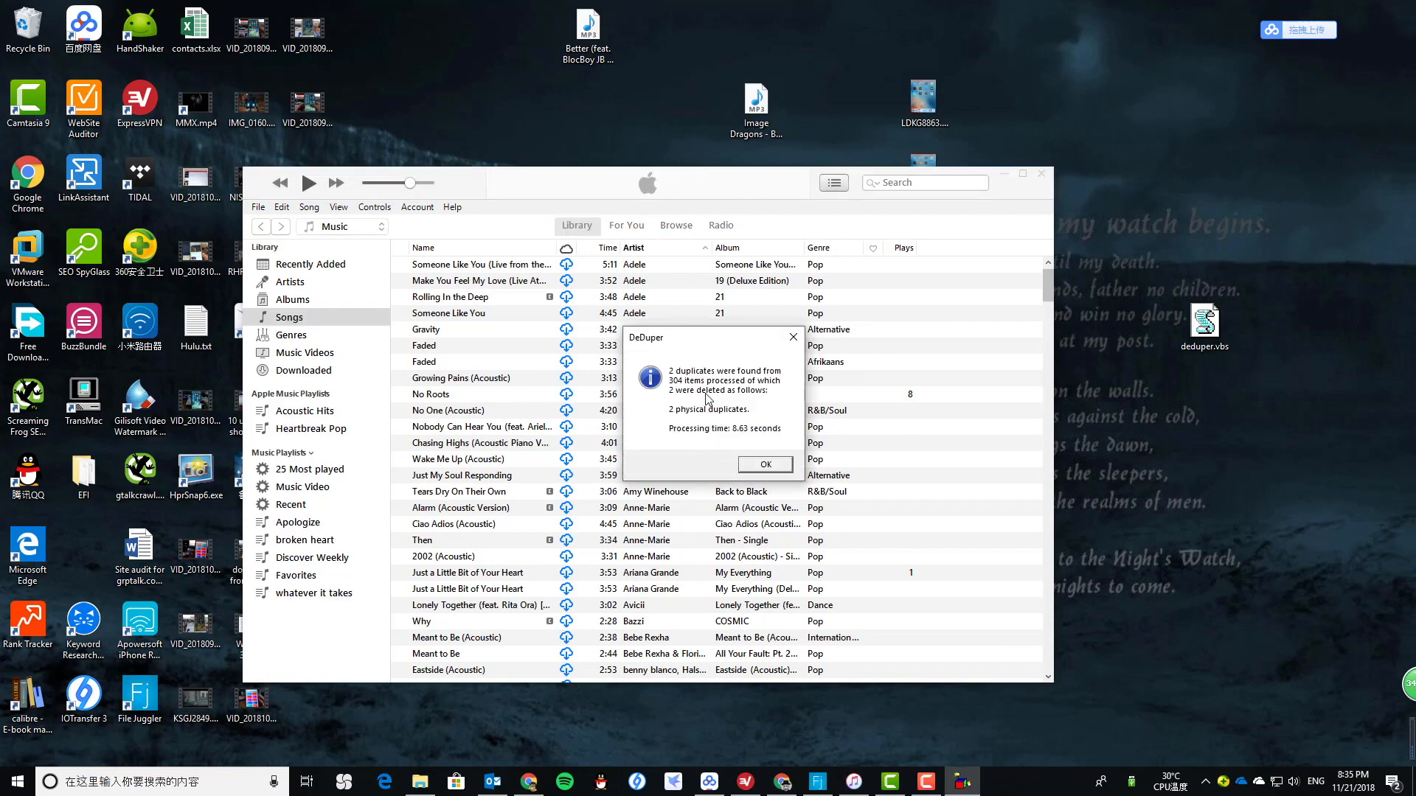
pyautogui.click(764, 464)
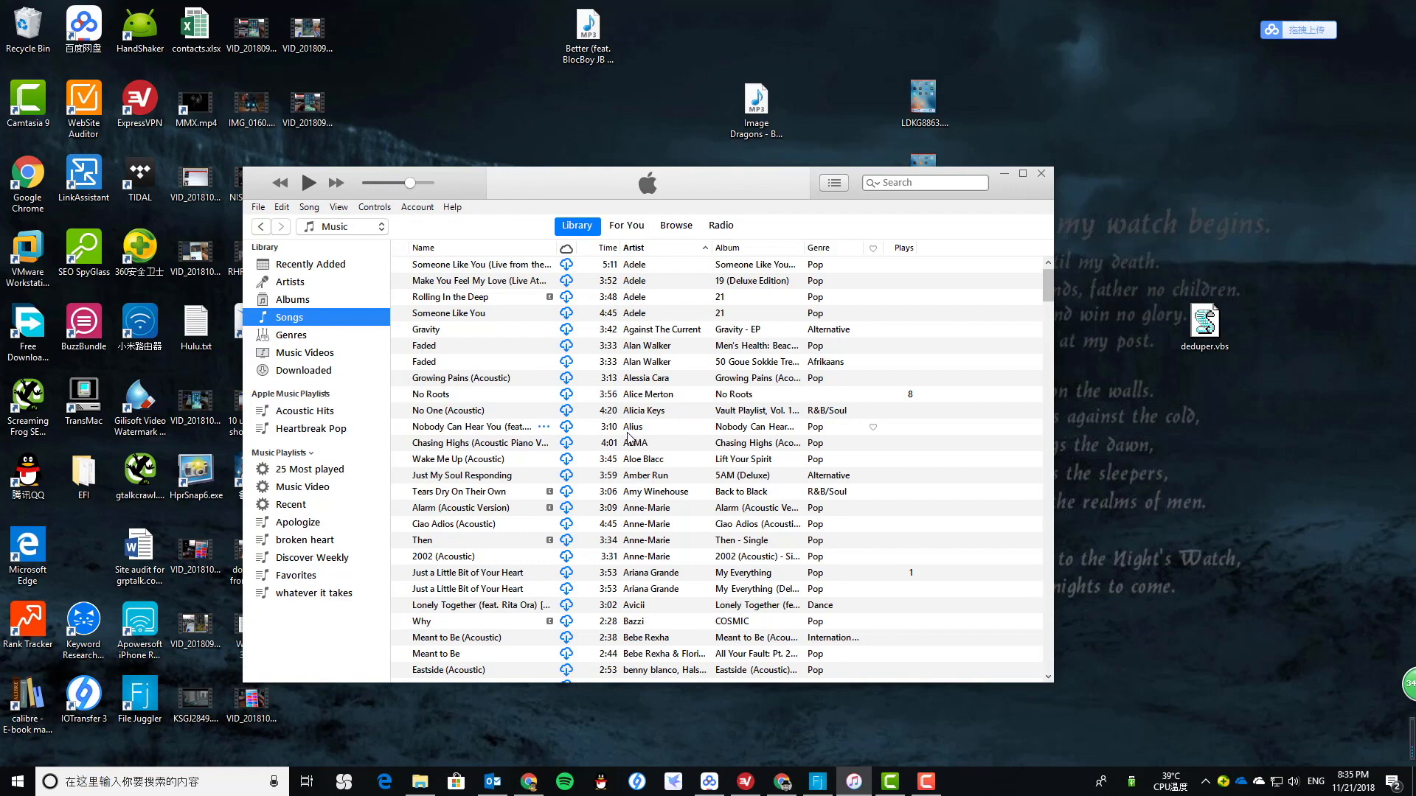
pyautogui.moveTo(684, 432)
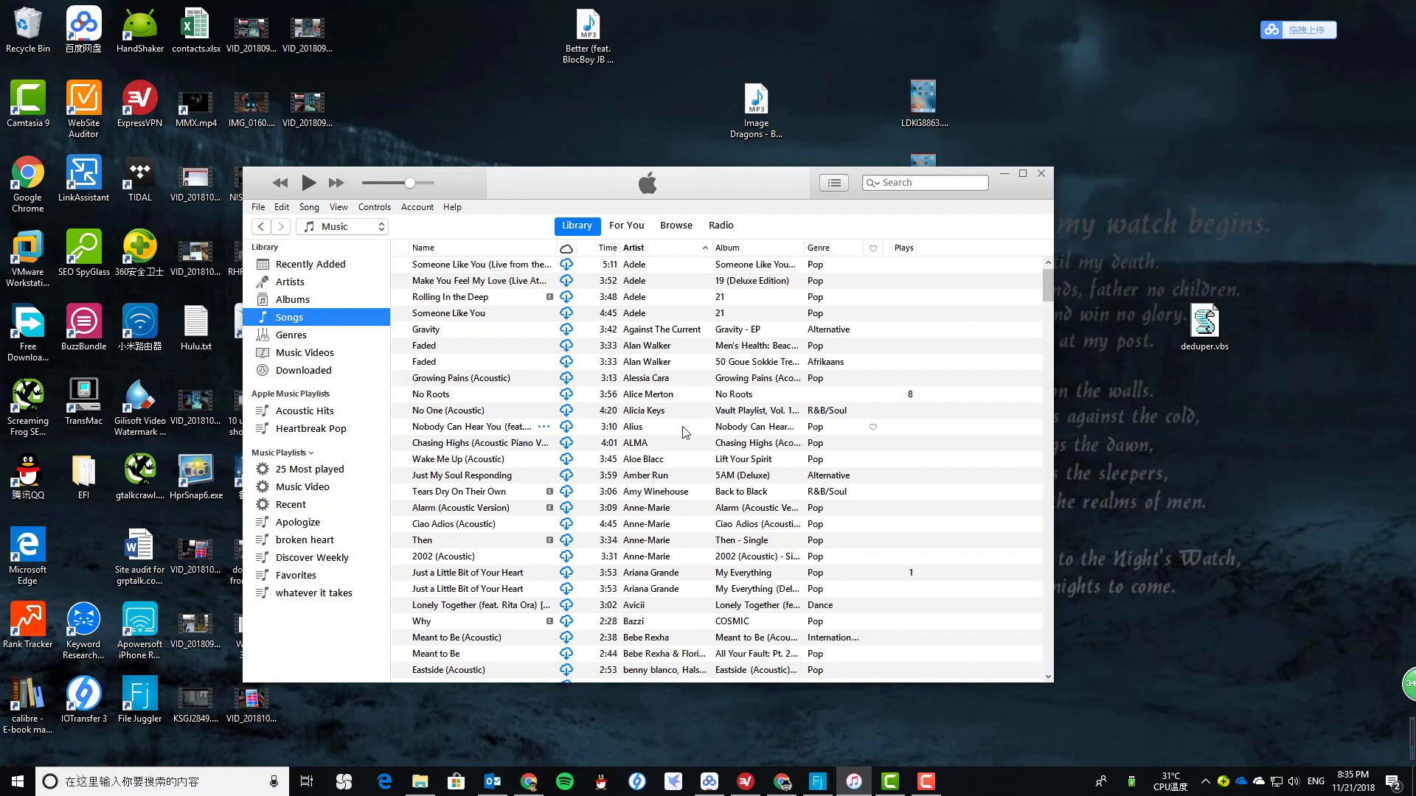
pyautogui.moveTo(738, 486)
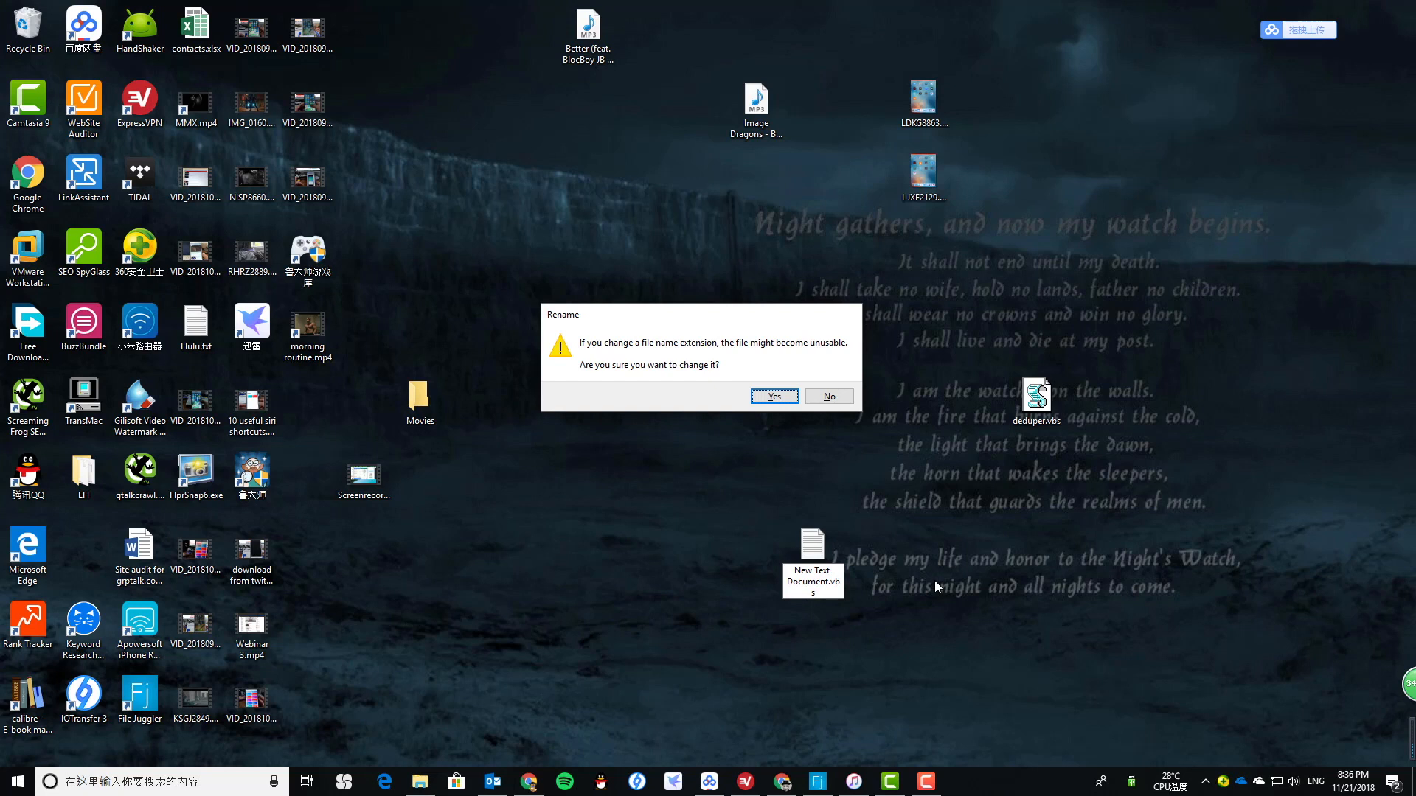
# - Confirm renaming New Text Document.txt to a .vbs script file
pyautogui.click(773, 397)
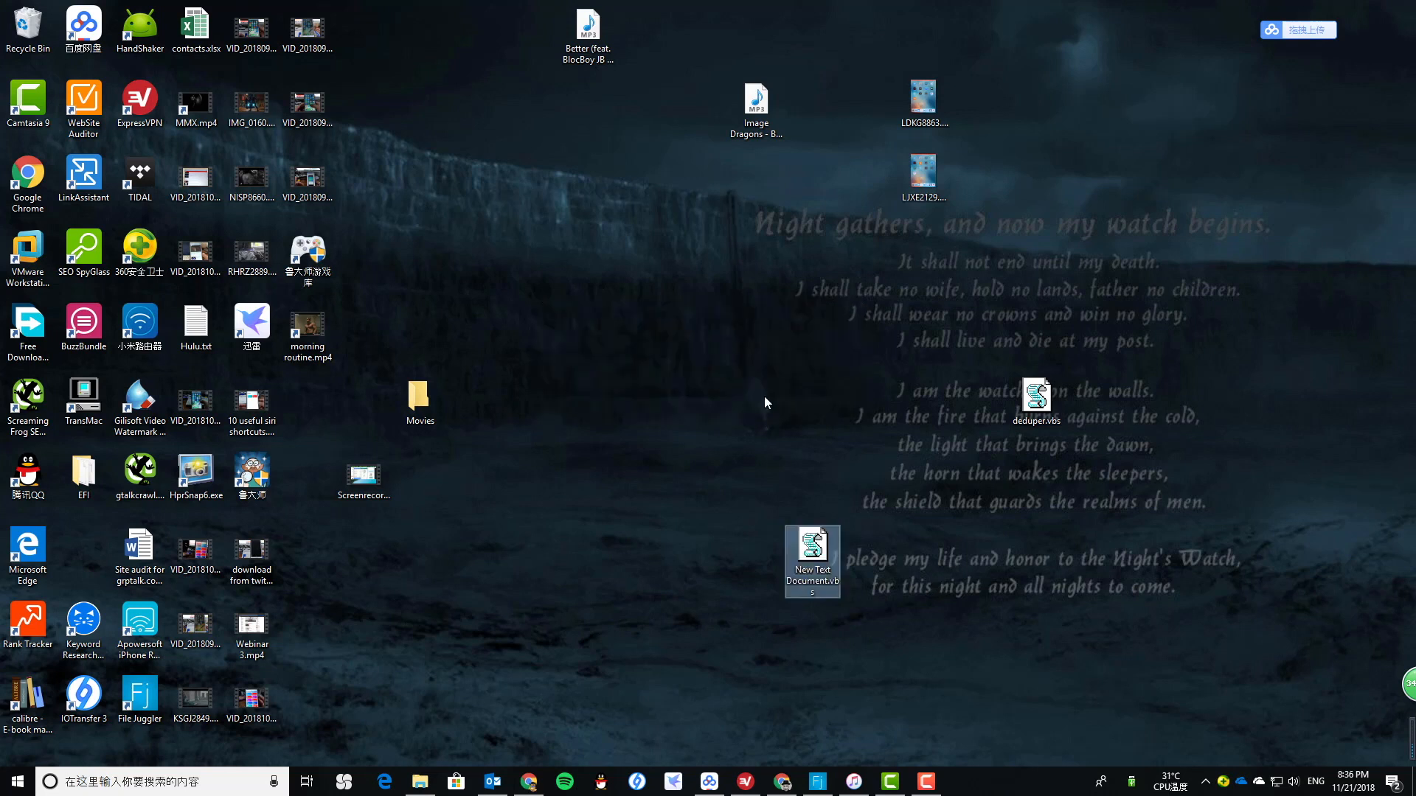